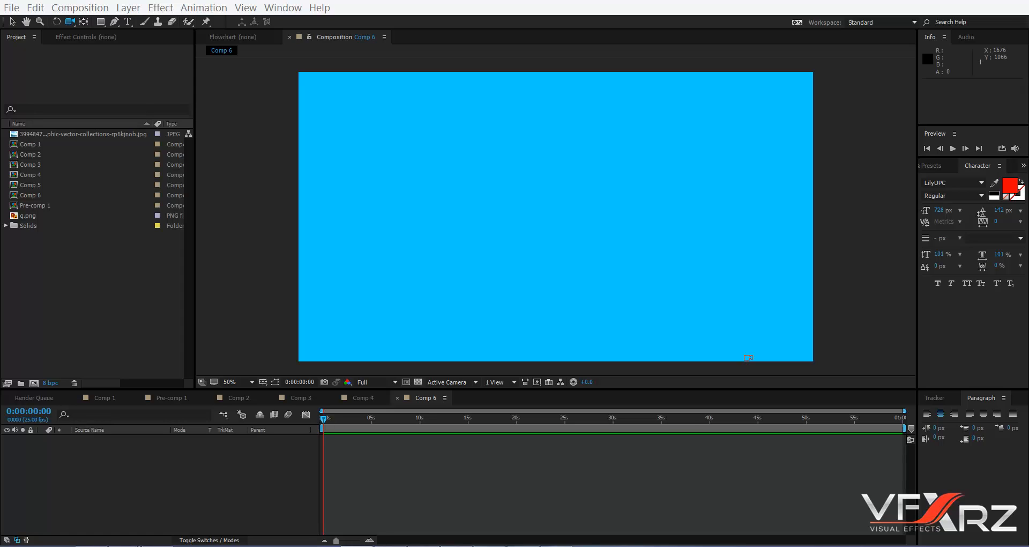
pyautogui.moveTo(211, 478)
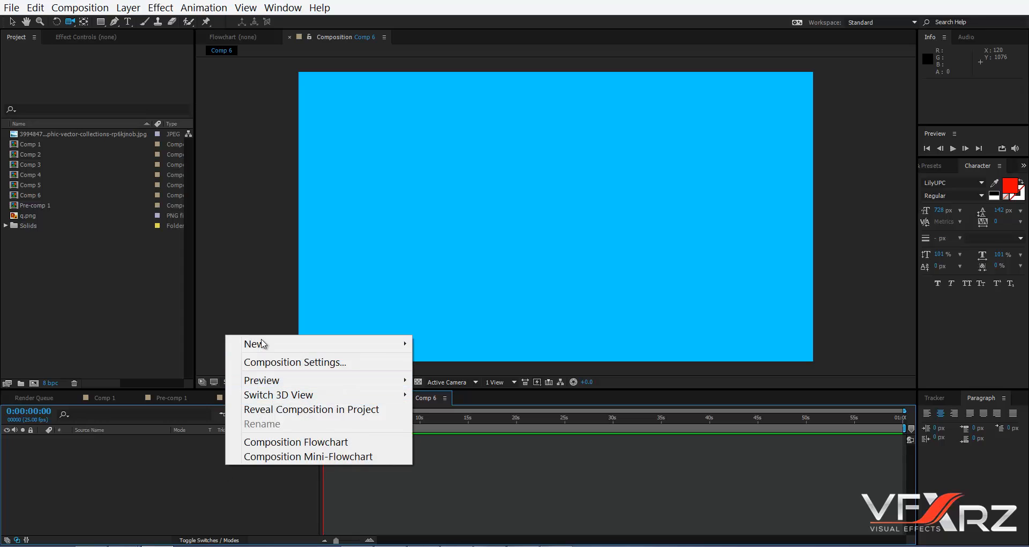
# Step: Add a new full-size 1920x1080 white solid, White Solid 8, to Comp 6
pyautogui.click(255, 343)
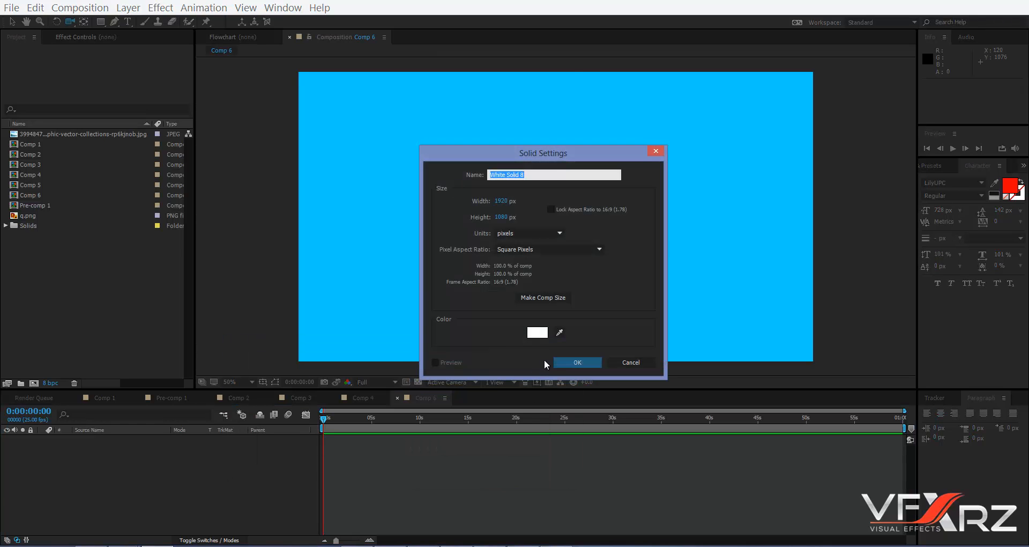
pyautogui.click(160, 8)
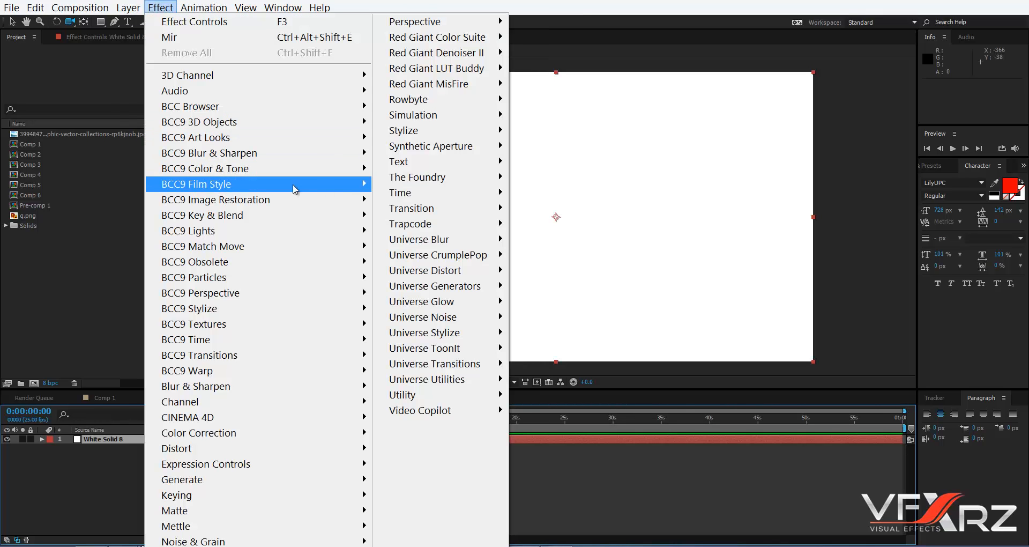
pyautogui.moveTo(433, 223)
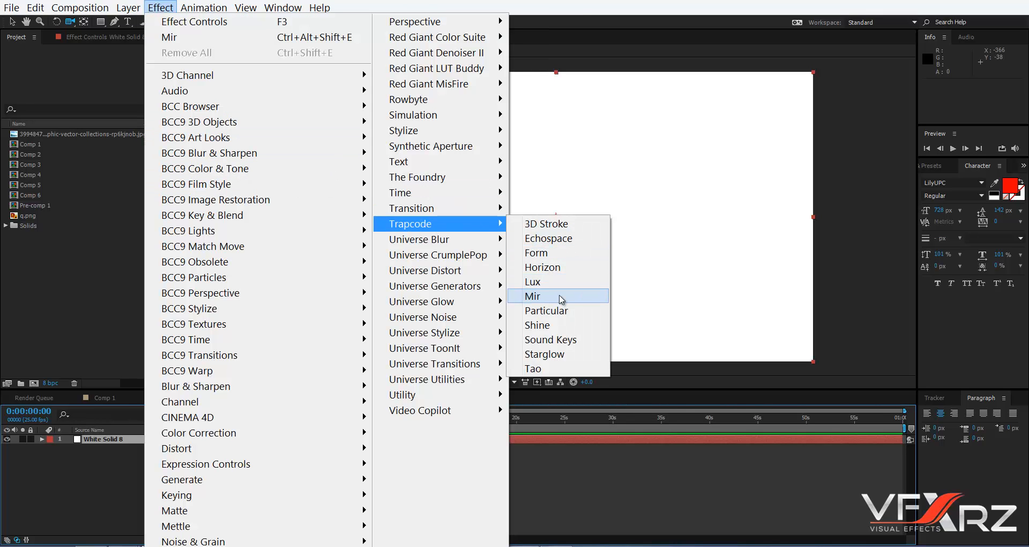
# Step: Apply Trapcode Mir to the solid and set its Shader type to Flat
pyautogui.click(533, 296)
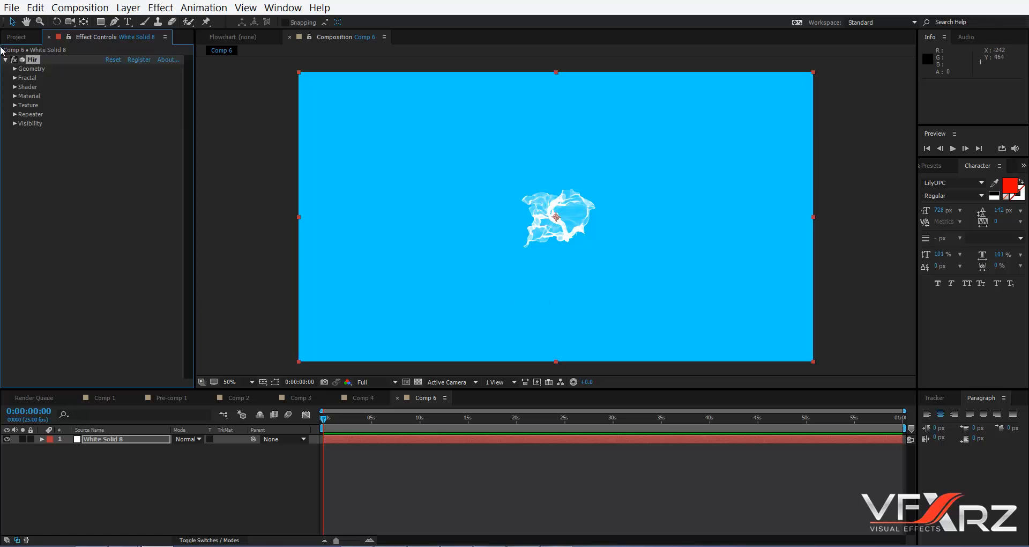
pyautogui.click(13, 69)
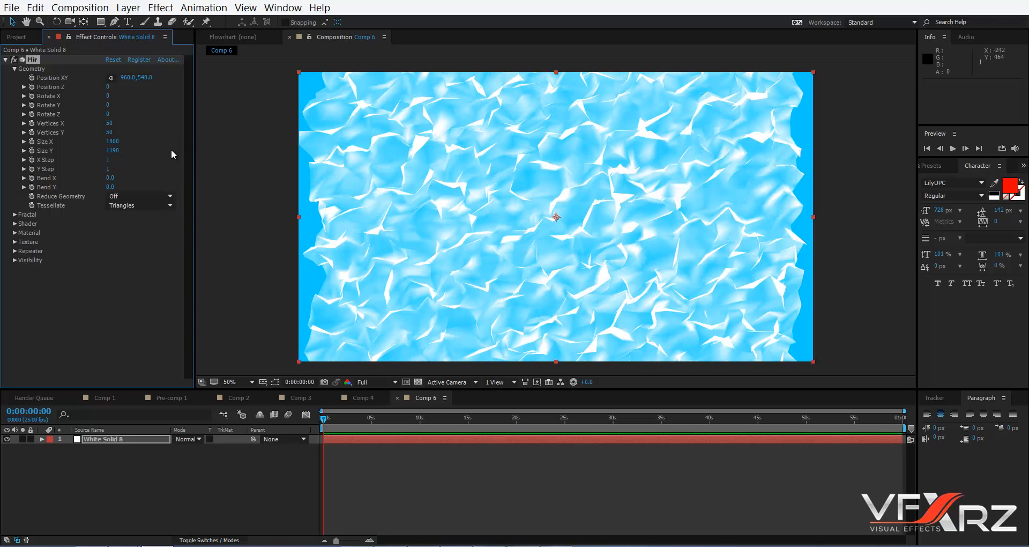
pyautogui.click(14, 222)
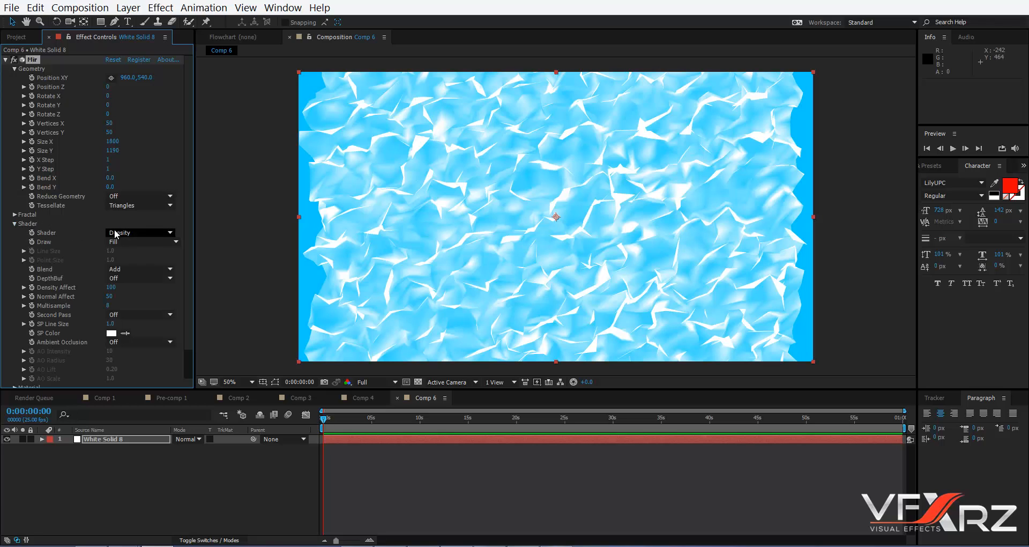
pyautogui.click(138, 231)
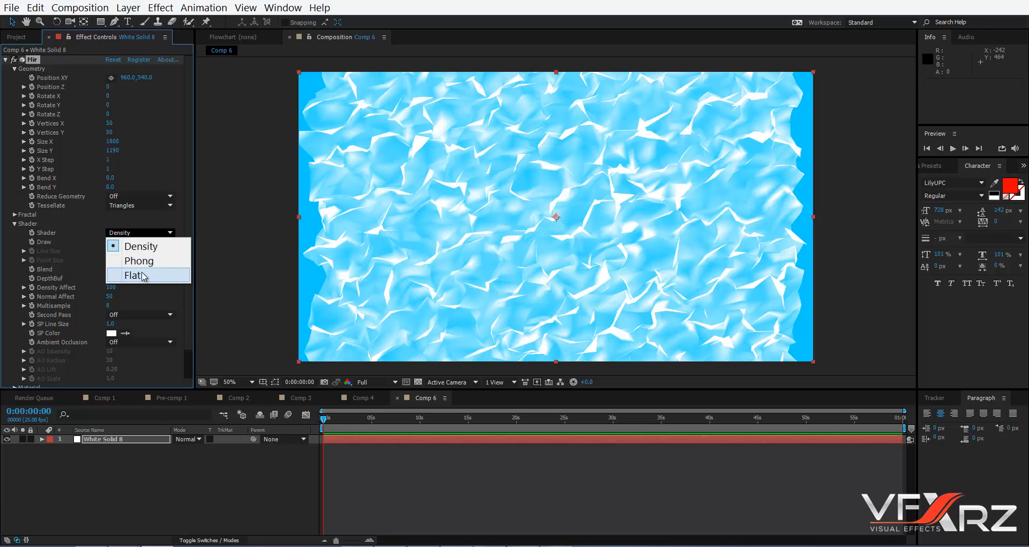
pyautogui.click(135, 275)
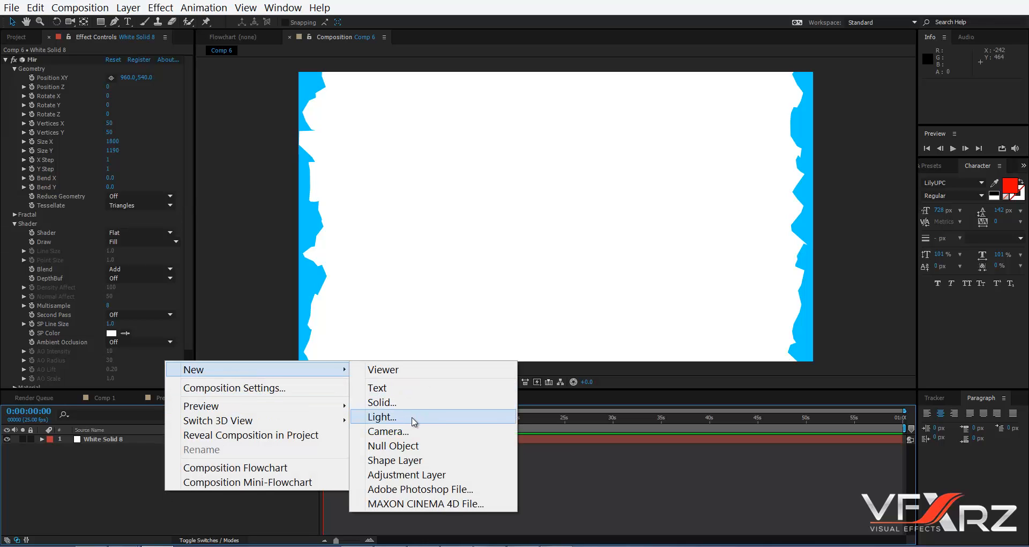
# Step: Add an orange Point light, Light 1, at 71% intensity to light the Mir surface
pyautogui.click(382, 416)
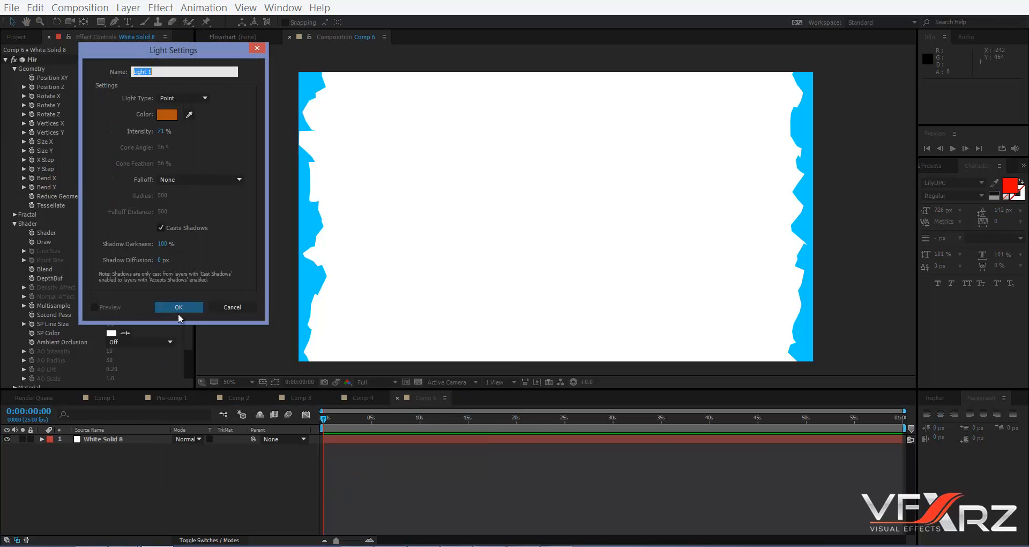
pyautogui.click(178, 307)
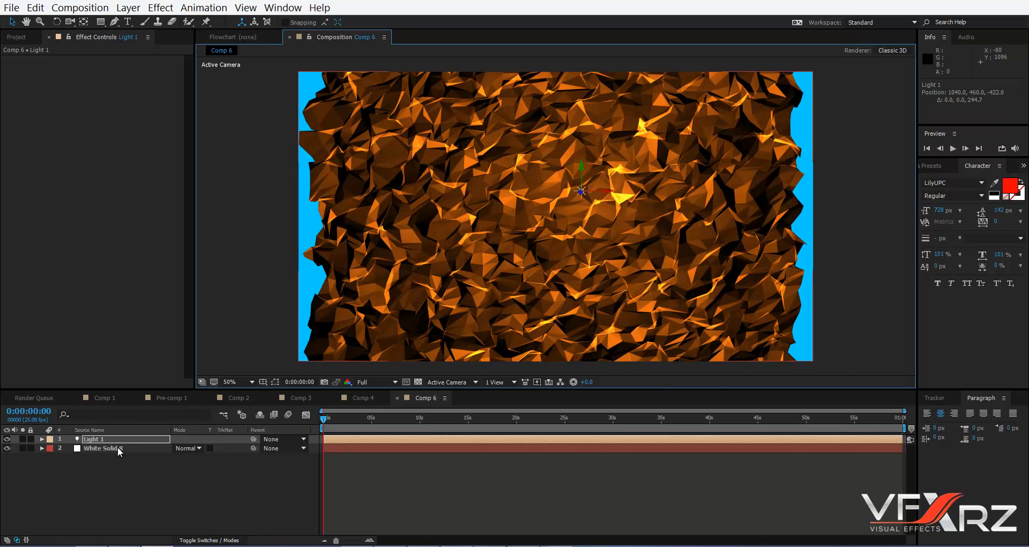
# Step: Set Mir's Material Specular to 0 and the Shader Blend mode to Normal
pyautogui.click(102, 448)
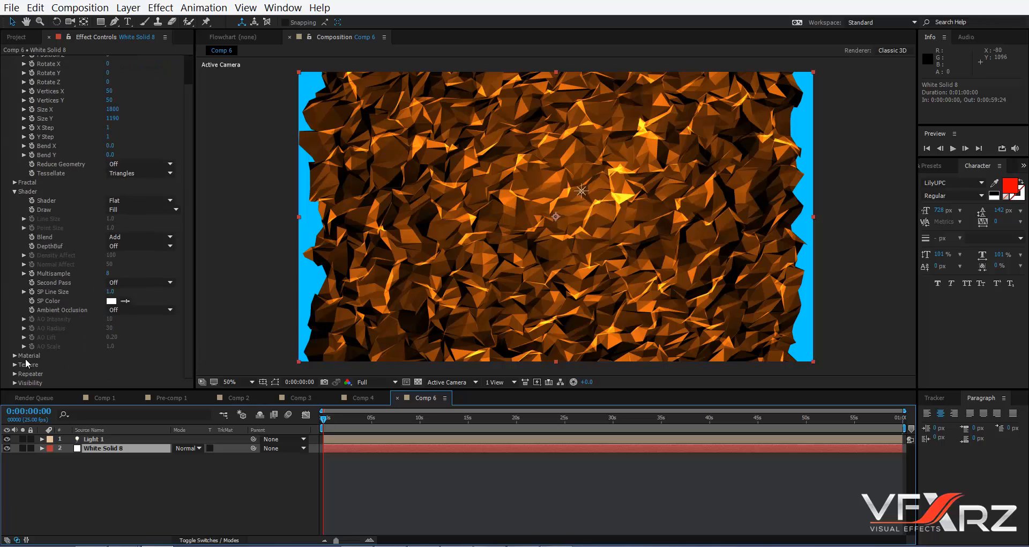
pyautogui.scroll(-3)
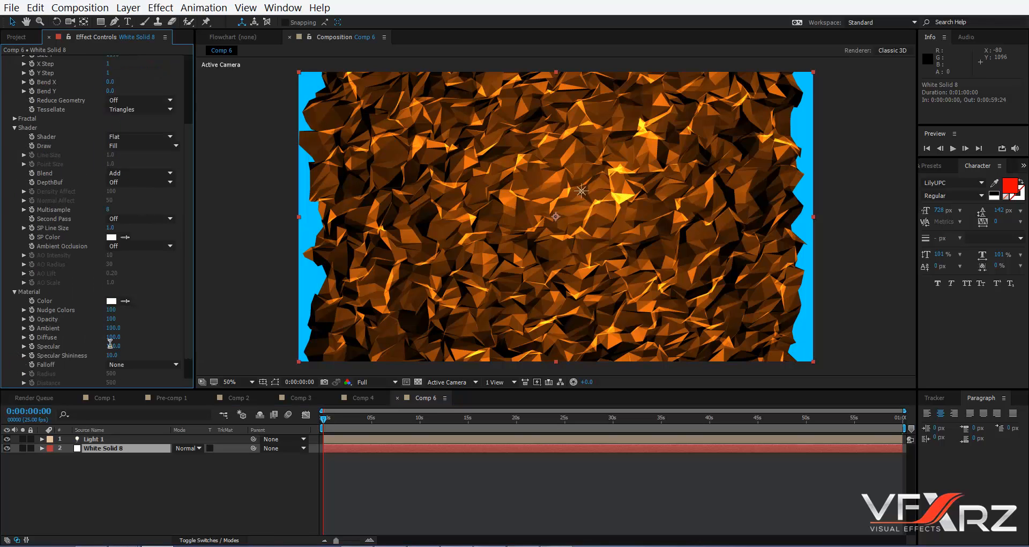
pyautogui.doubleClick(115, 346)
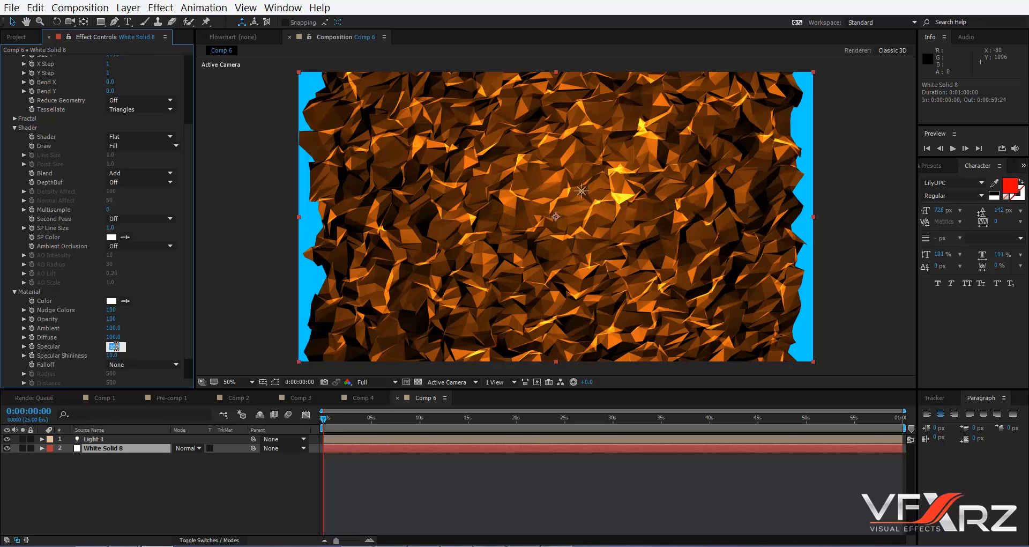
pyautogui.write('0')
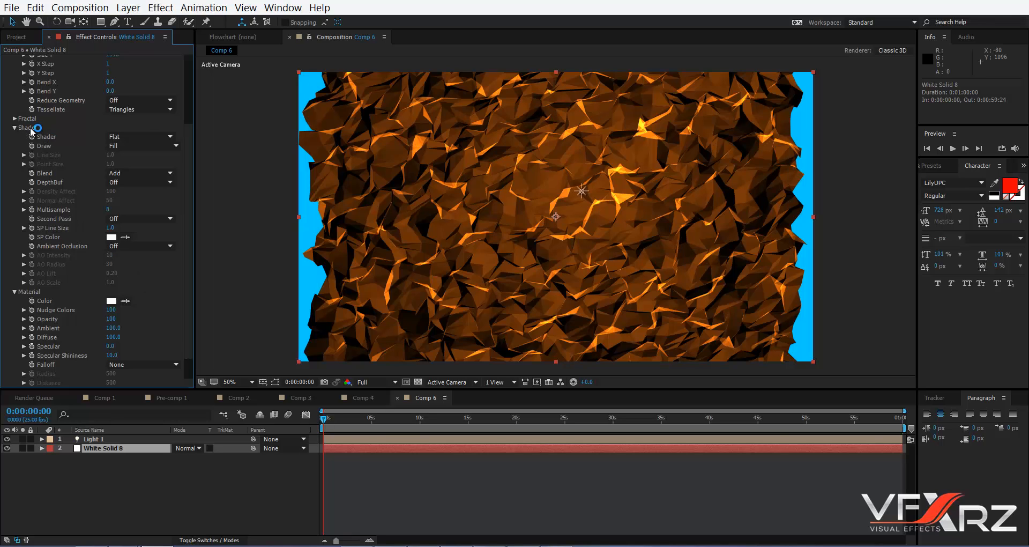
pyautogui.click(139, 172)
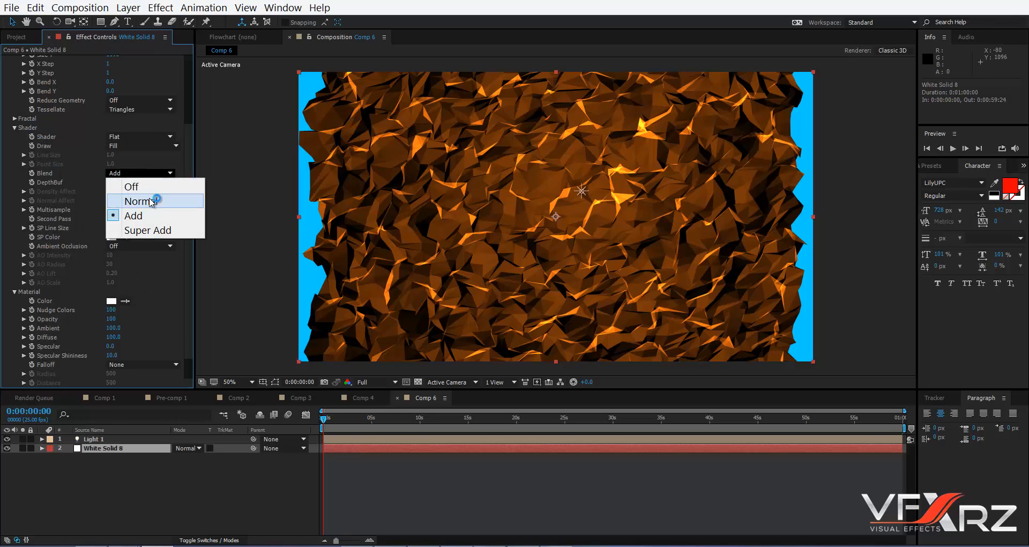
pyautogui.click(139, 201)
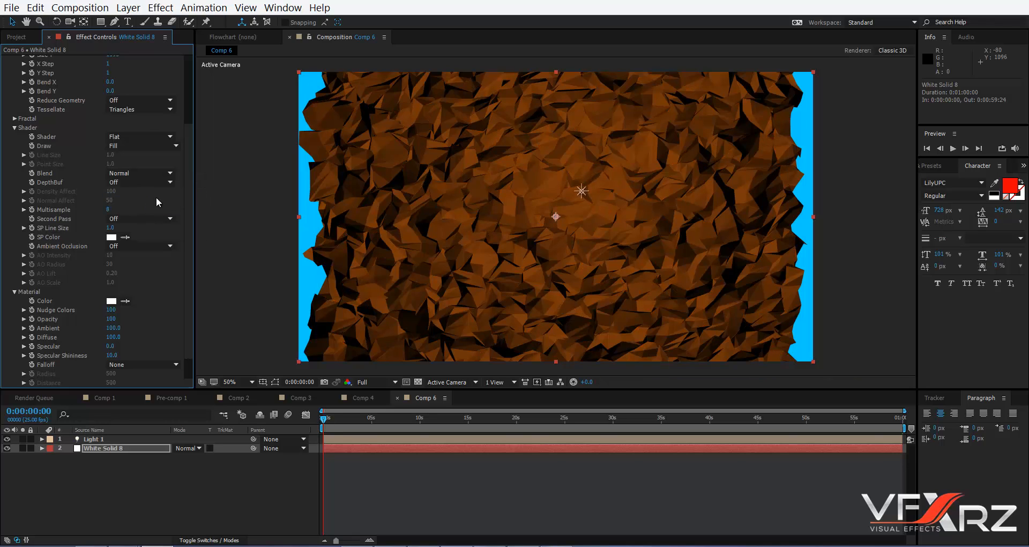
# Step: Set Mir's fractal Z Range to Limit (Z Min -0.50, Z Max 0.50) and reveal Individual Amp & Freq
pyautogui.click(16, 118)
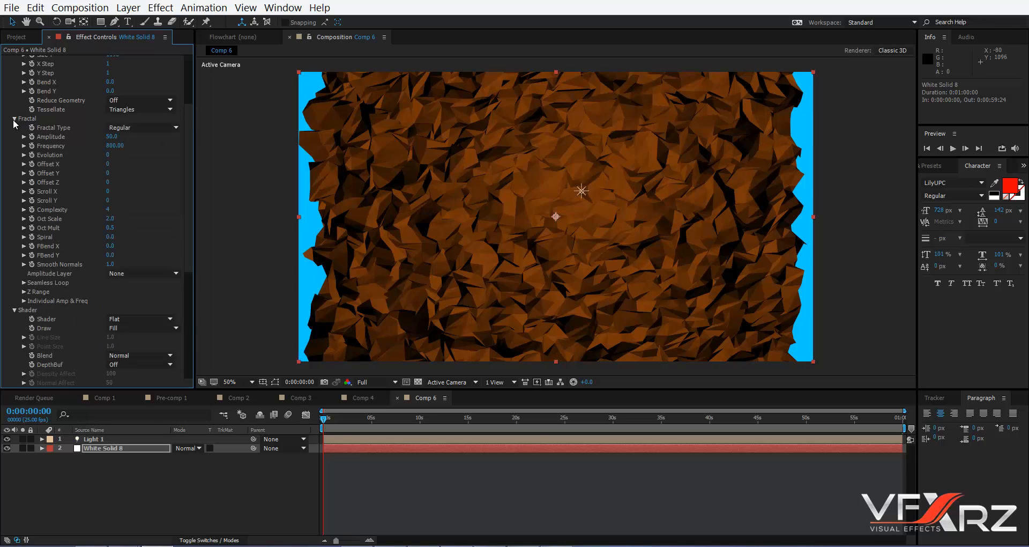
pyautogui.moveTo(64, 167)
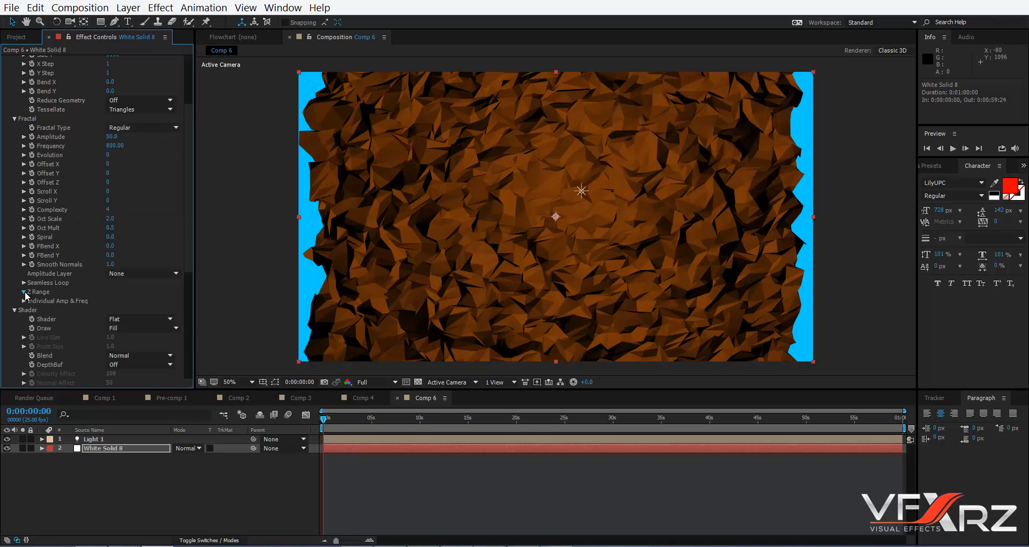
pyautogui.click(139, 300)
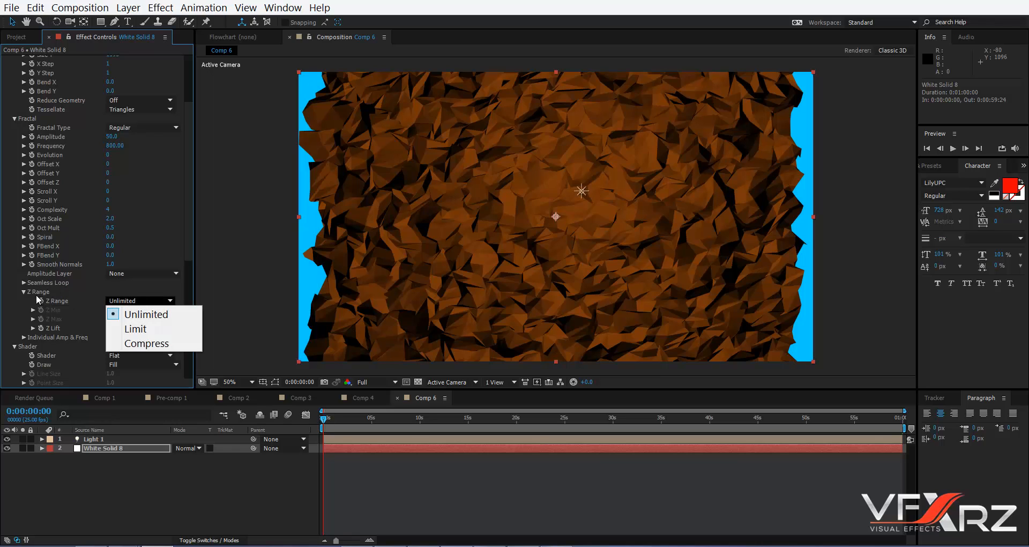
pyautogui.click(135, 328)
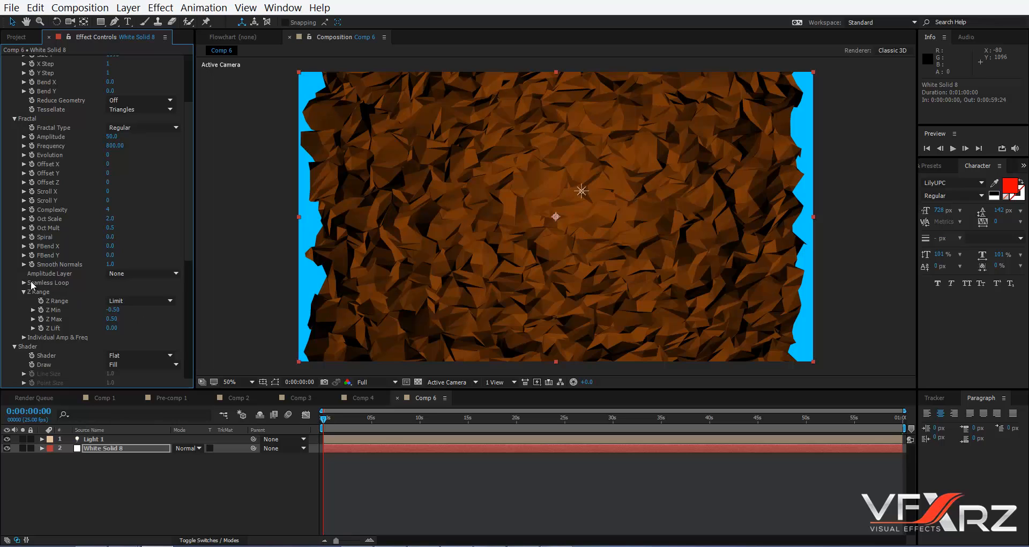
pyautogui.scroll(-3)
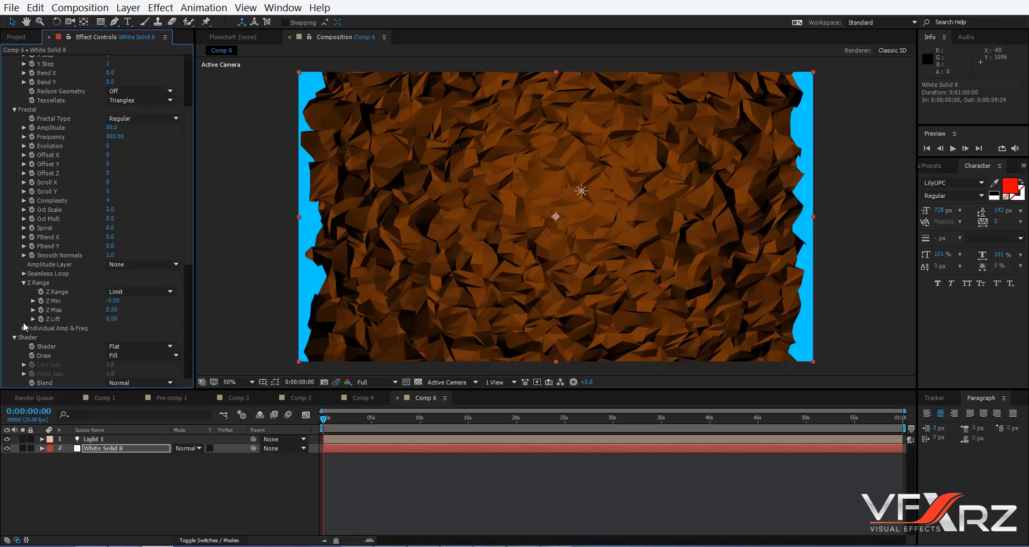
pyautogui.click(18, 328)
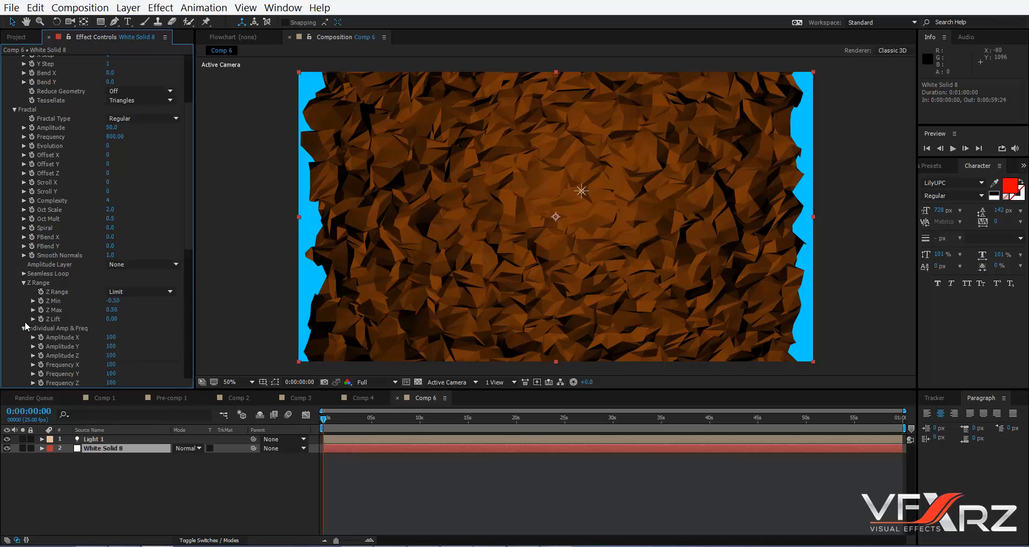
pyautogui.scroll(-3)
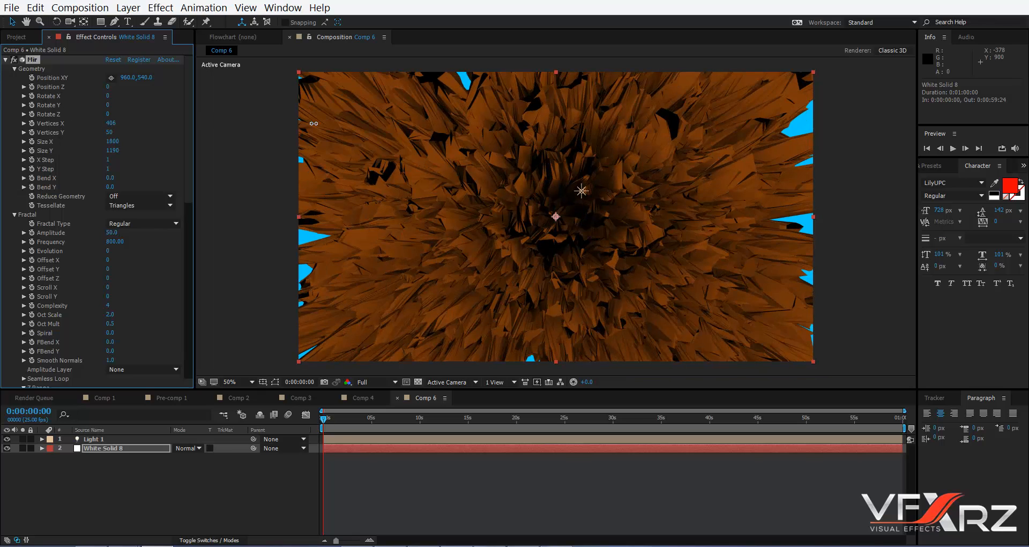
# Step: Raise Mir's mesh density to about 1248 by 1316 vertices
pyautogui.moveTo(314, 123); pyautogui.dragTo(735, 130)
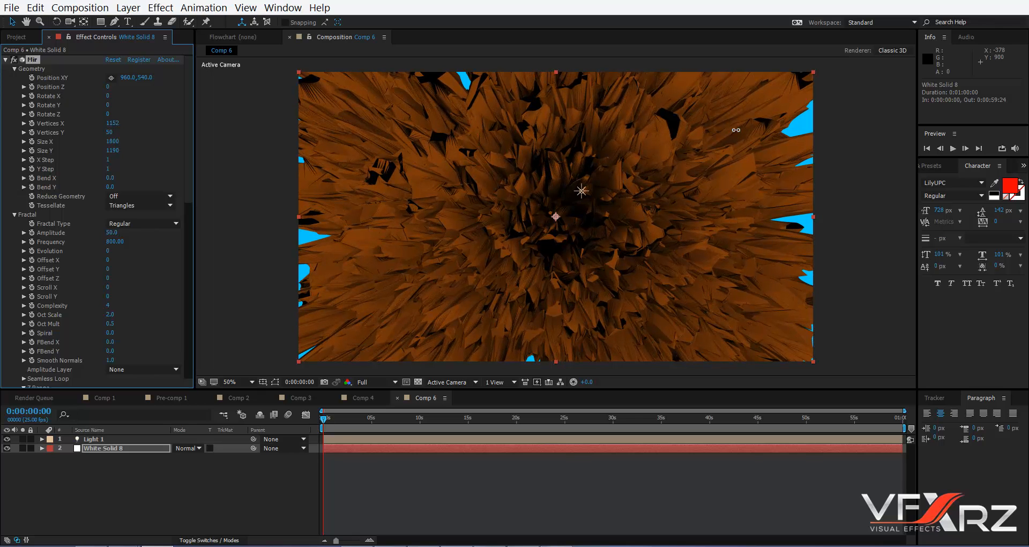
pyautogui.moveTo(111, 122); pyautogui.dragTo(124, 122)
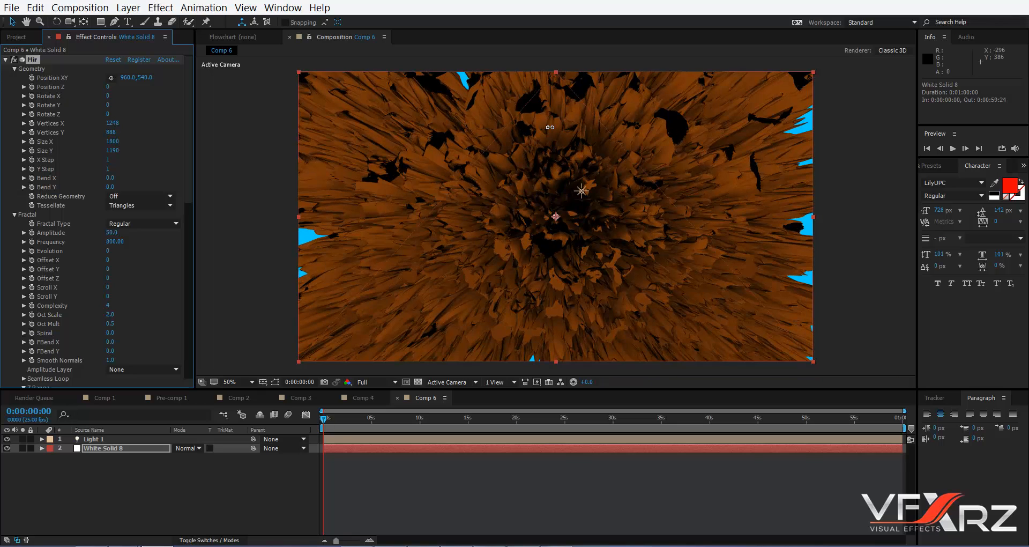
pyautogui.moveTo(112, 132); pyautogui.dragTo(138, 132)
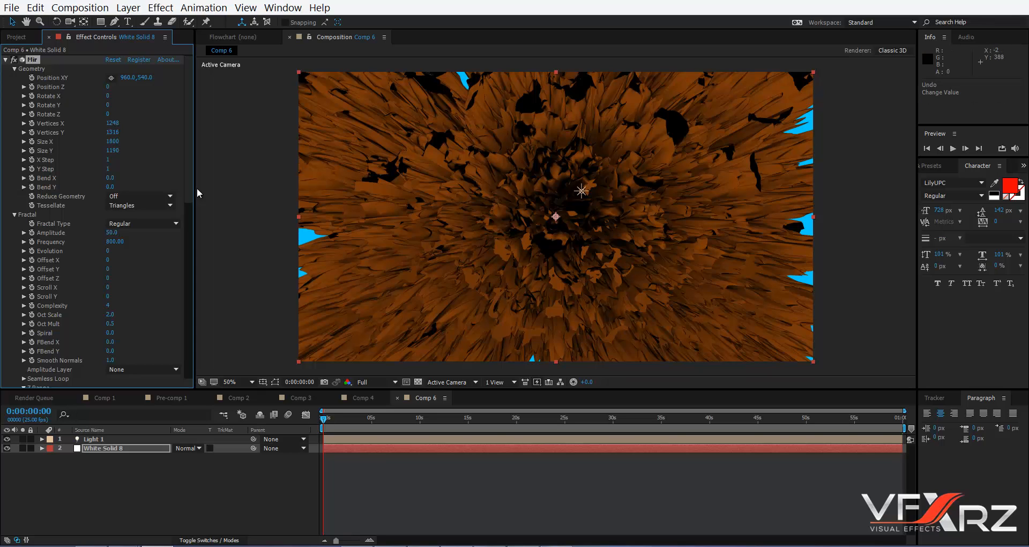
pyautogui.moveTo(71, 244)
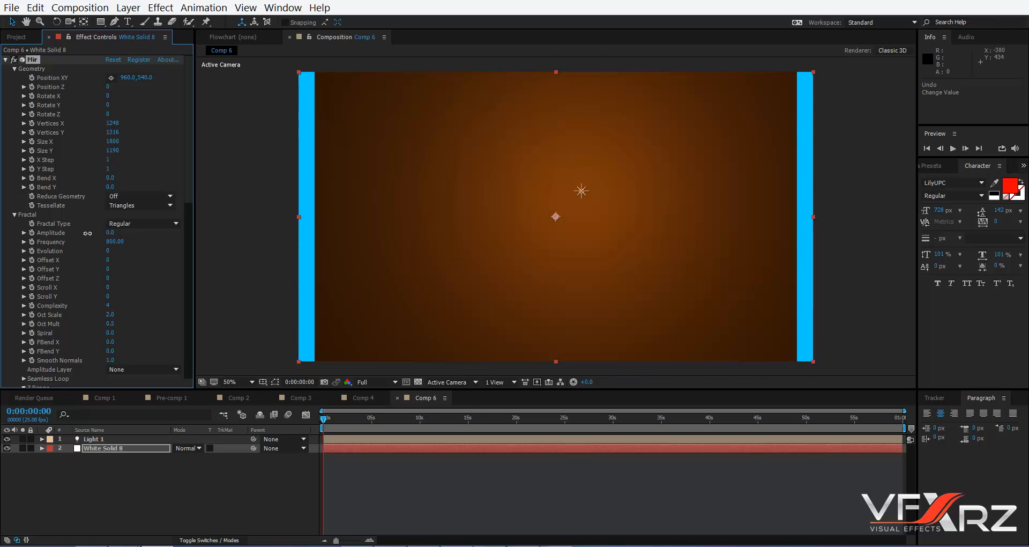
# Step: Enter a new Fractal Amplitude value to give the flat surface subtle rocky relief
pyautogui.write('7.0')
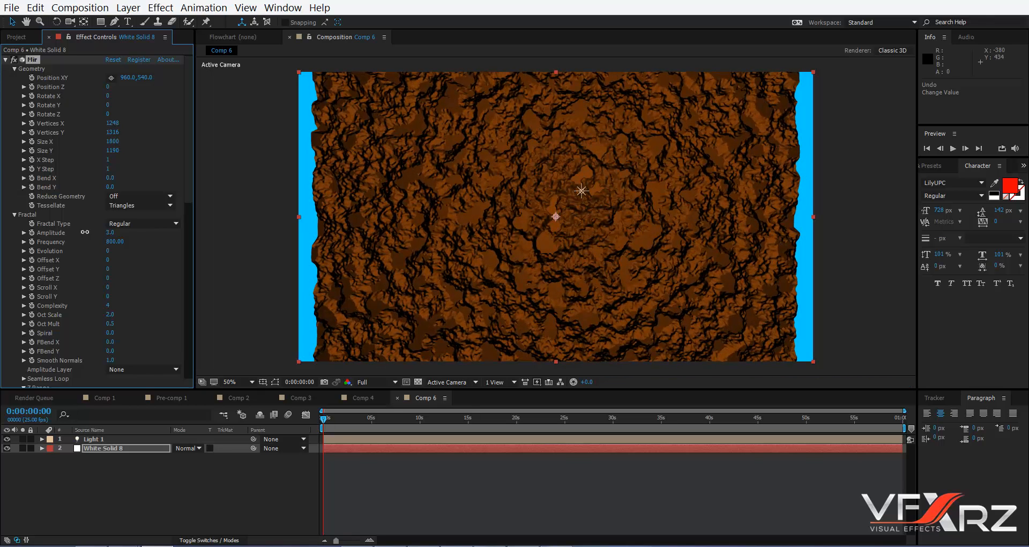
pyautogui.click(109, 233)
pyautogui.write('2')
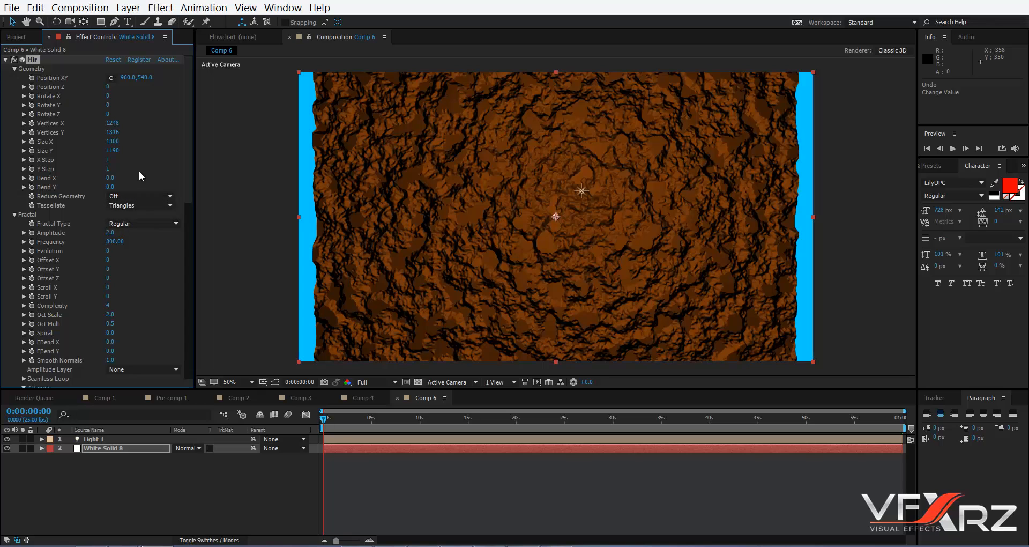
# Step: Set Amplitude Z to 5012 and Fractal Amplitude to 7.0 for towering rock shards
pyautogui.scroll(-3)
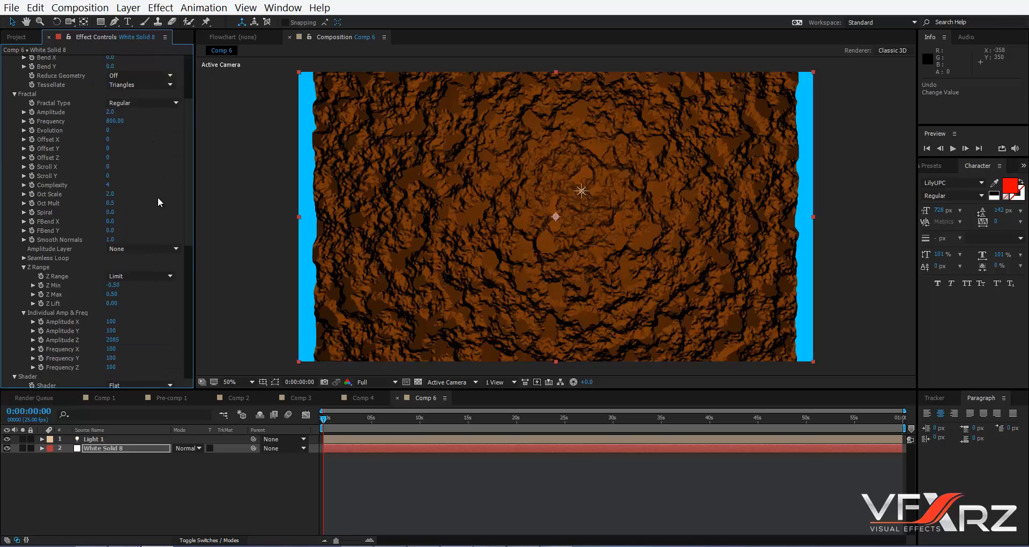
pyautogui.scroll(-3)
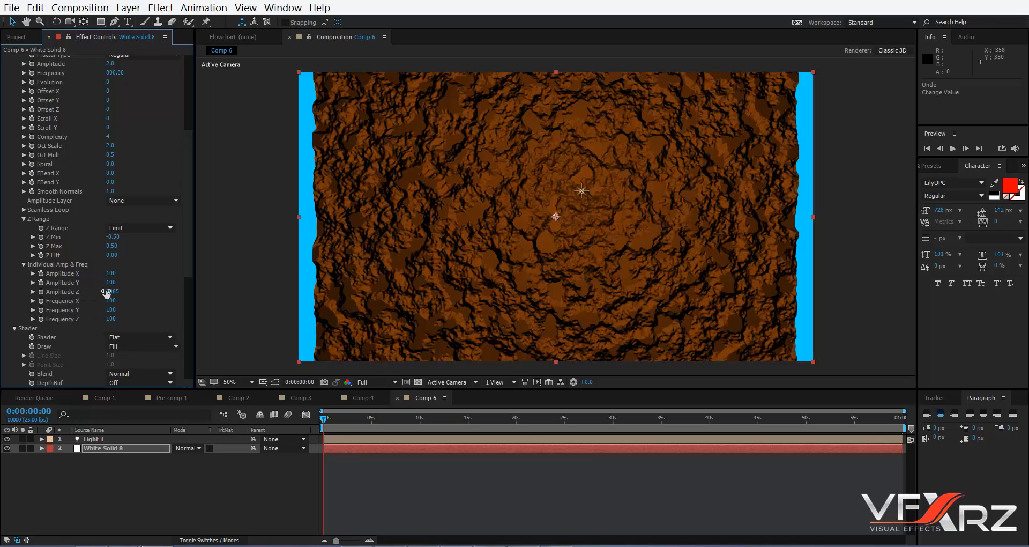
pyautogui.moveTo(110, 292); pyautogui.dragTo(264, 273)
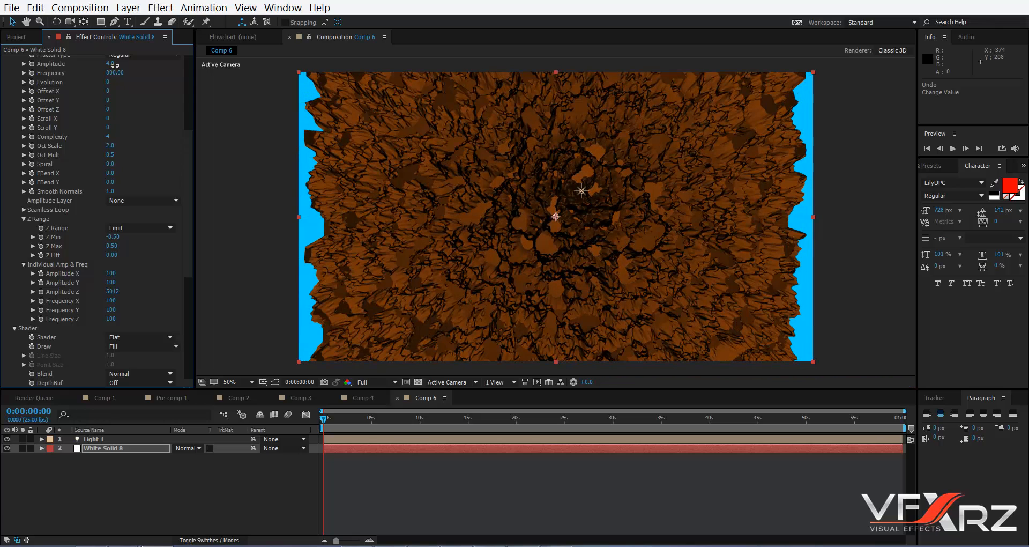
pyautogui.moveTo(108, 63); pyautogui.dragTo(115, 63)
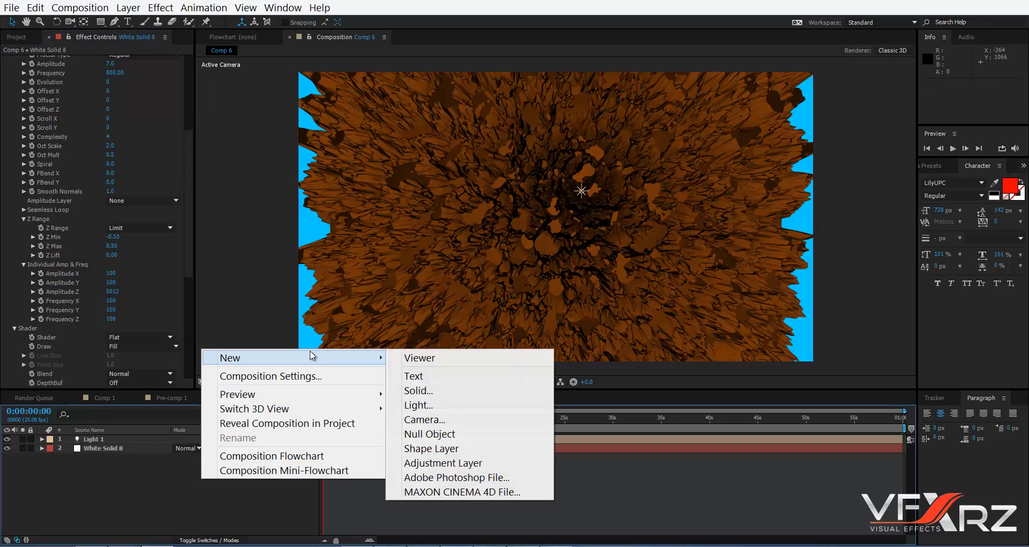
# Step: Add a 35mm Camera 1 and orbit it to a low angle across the rock spires
pyautogui.click(424, 419)
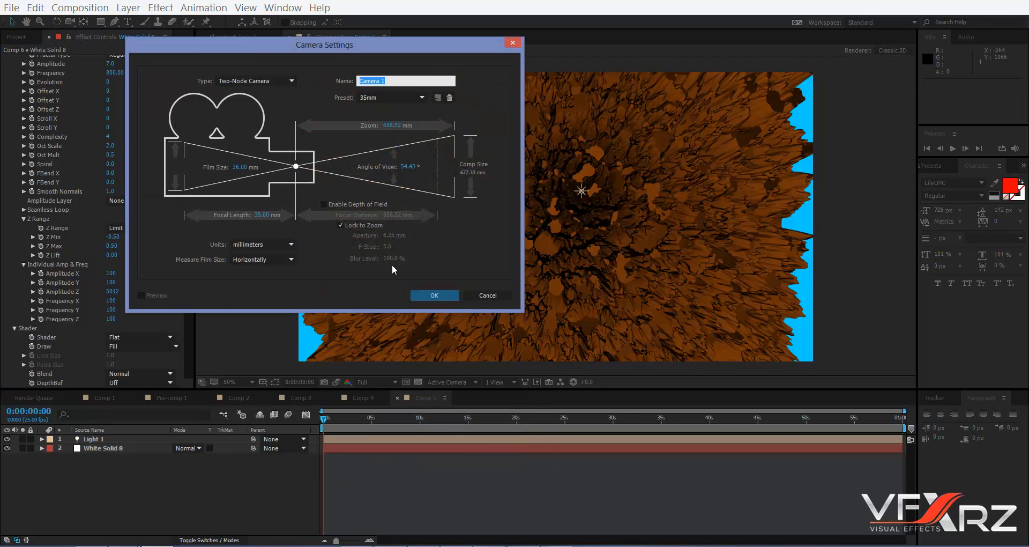
pyautogui.click(434, 294)
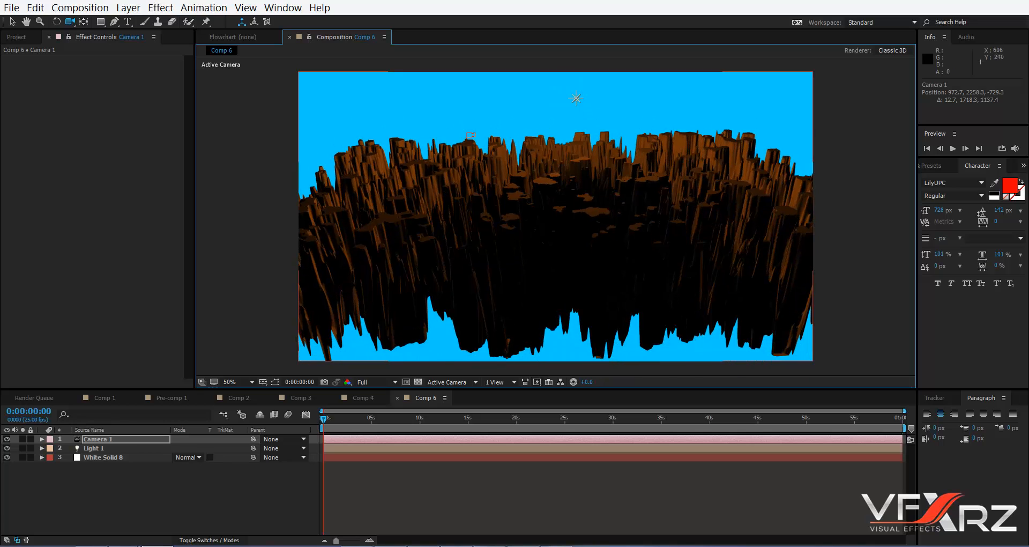
pyautogui.moveTo(576, 98); pyautogui.dragTo(548, 136)
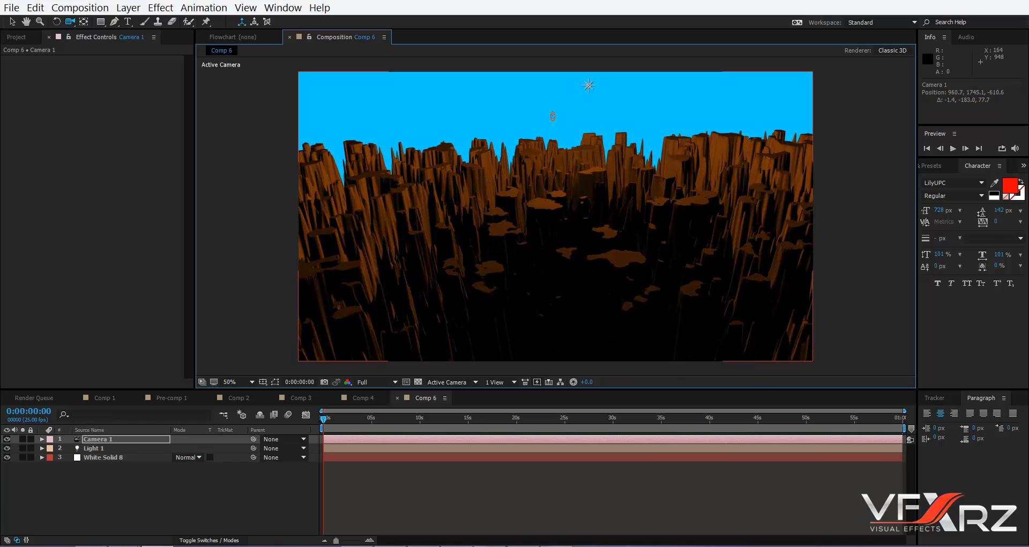
pyautogui.moveTo(500, 240)
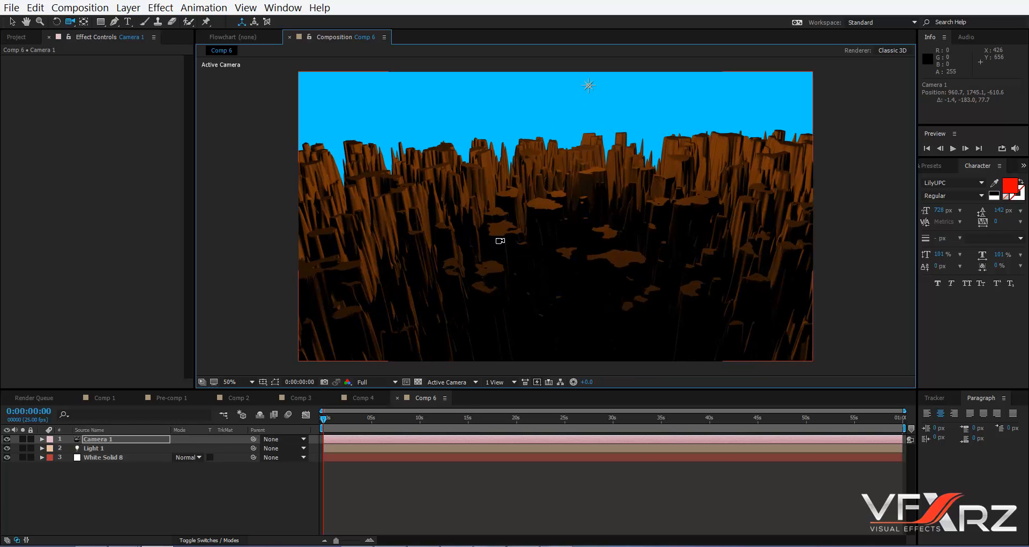
pyautogui.click(104, 457)
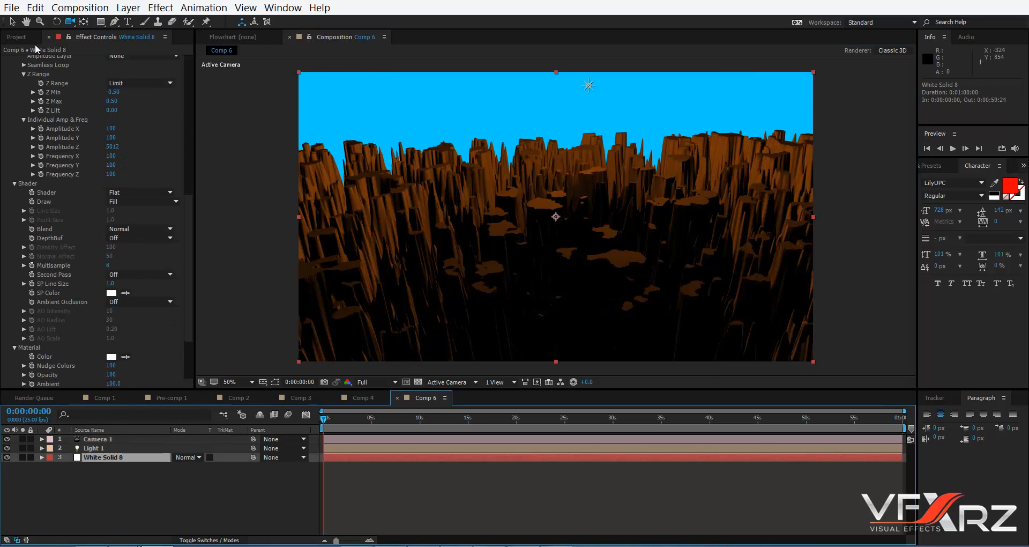
# Step: Import the seamless rock texture JPG and use it as Mir's Texture Layer
pyautogui.click(15, 37)
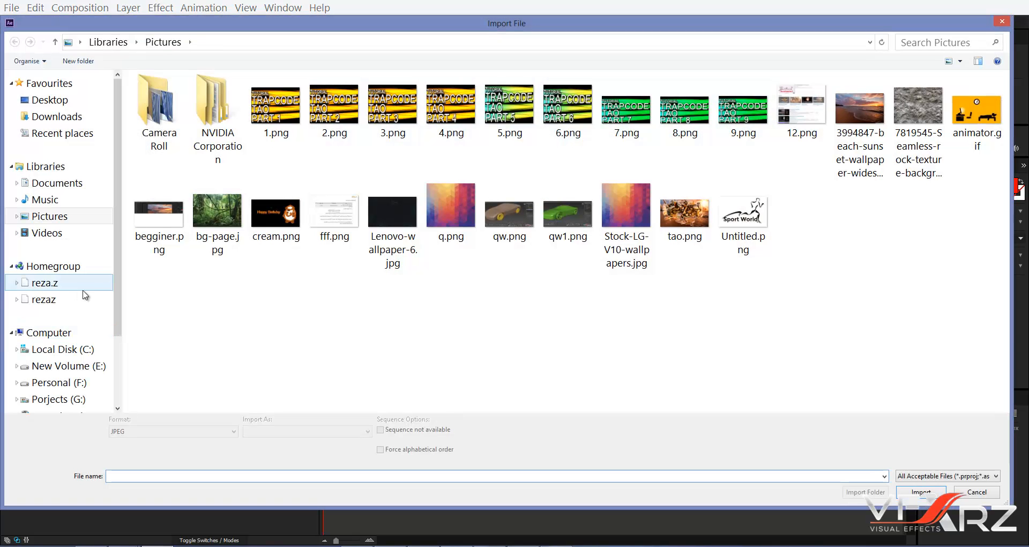
pyautogui.click(917, 109)
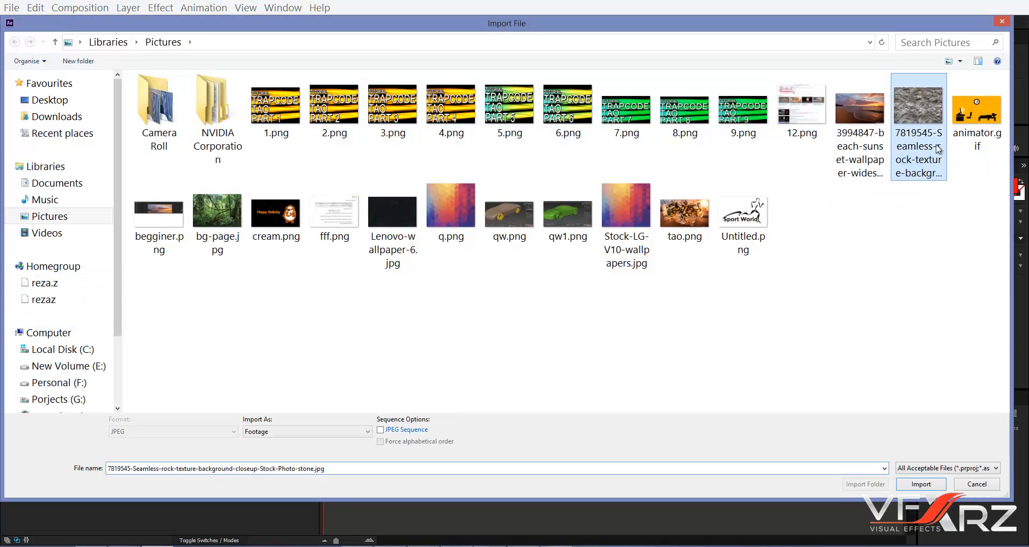
pyautogui.click(919, 483)
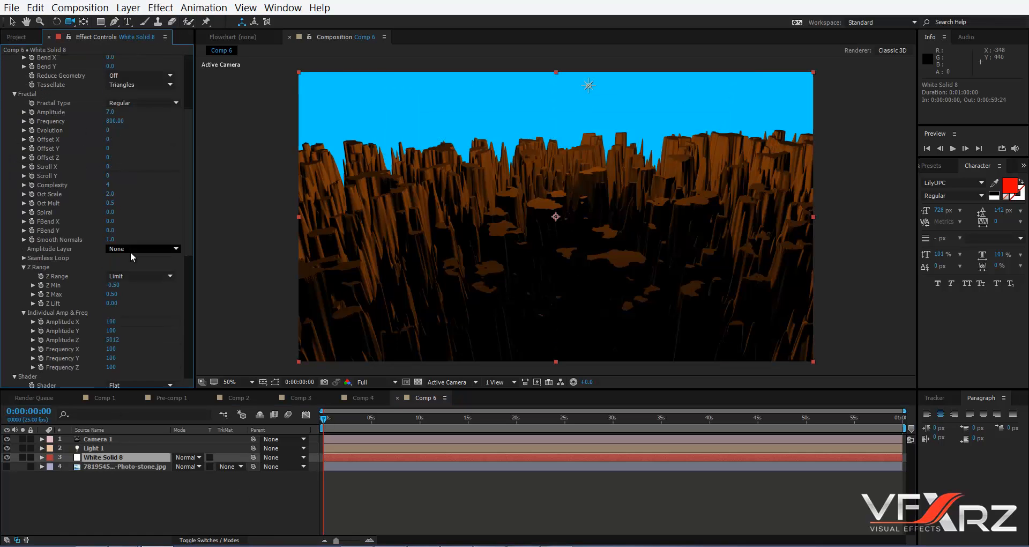
pyautogui.scroll(-3)
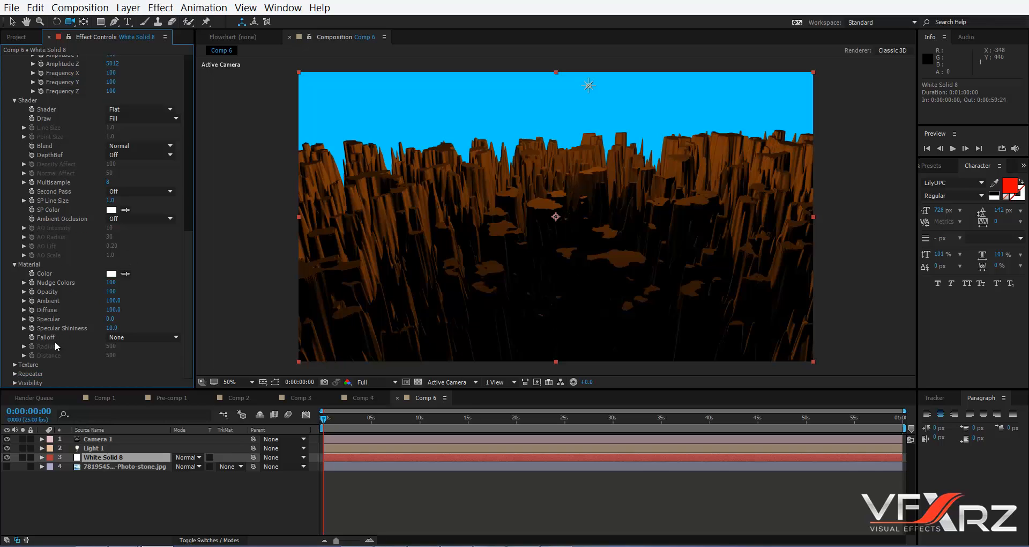
pyautogui.scroll(-3)
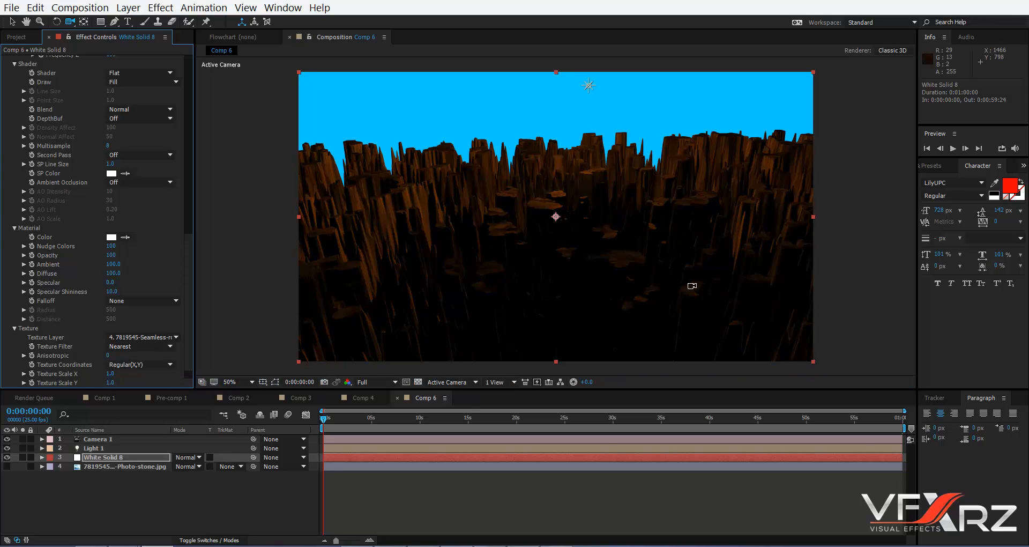
# Step: Make Light 1 orange at 130% intensity with Casts Shadows on, then move it above the terrain
pyautogui.click(94, 448)
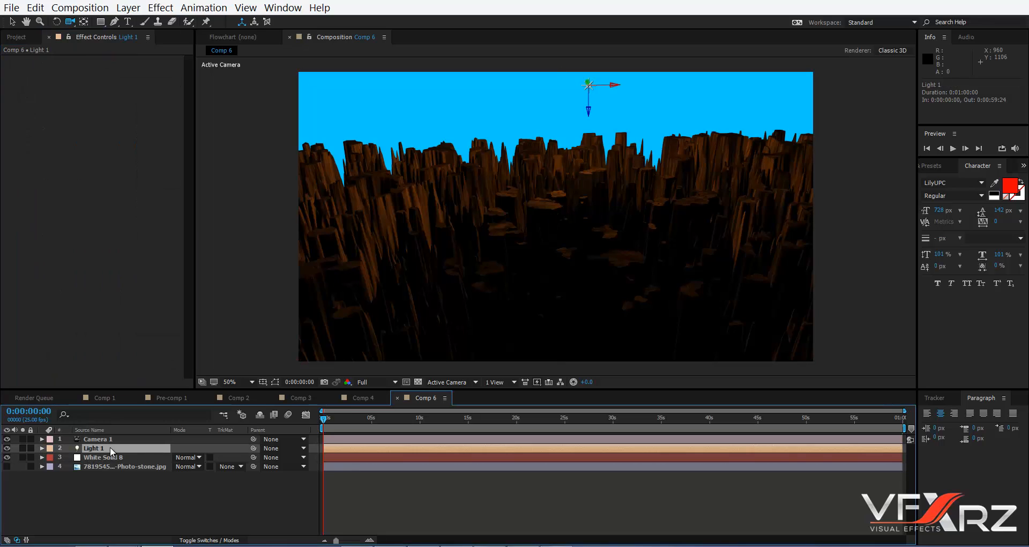
pyautogui.doubleClick(95, 448)
pyautogui.write('138')
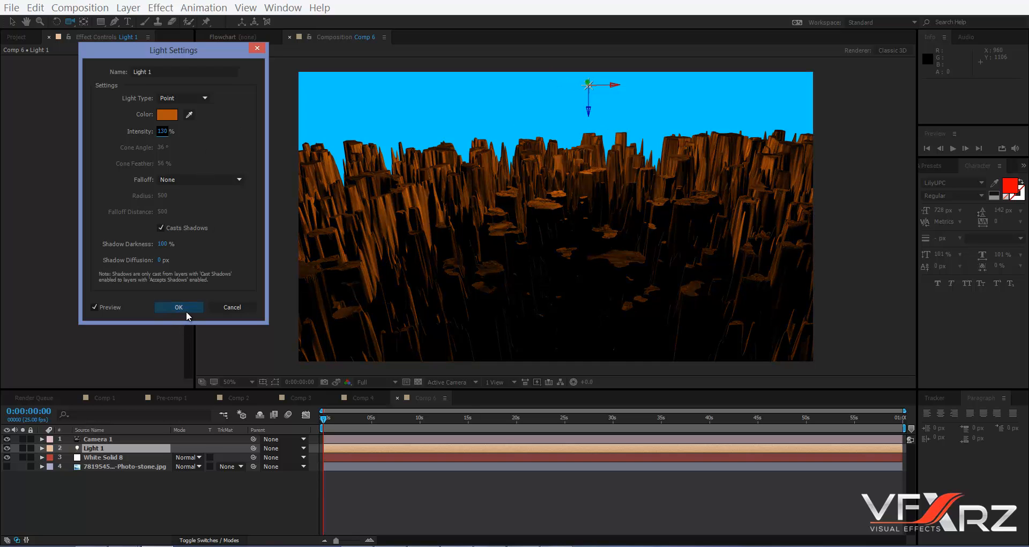
pyautogui.click(179, 307)
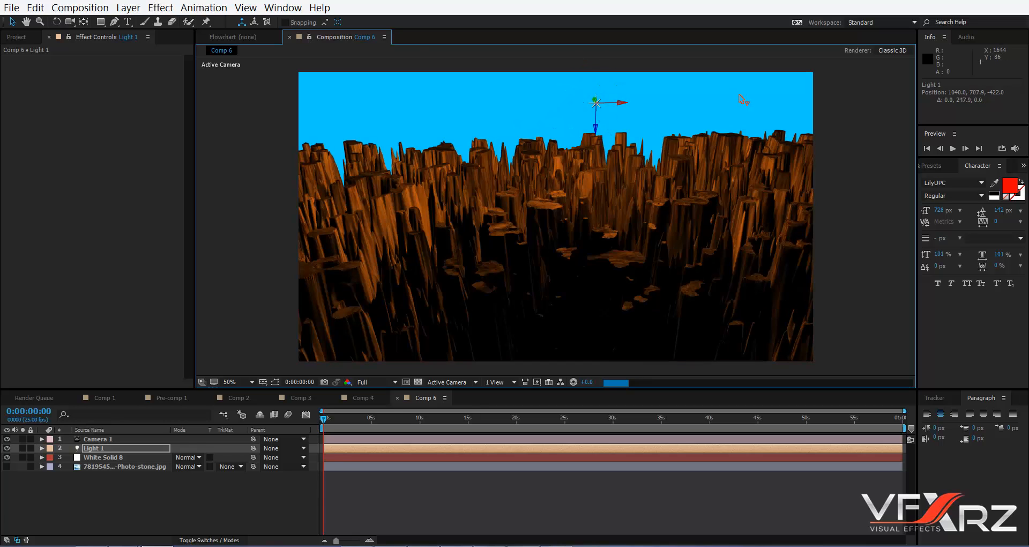
pyautogui.moveTo(593, 102); pyautogui.dragTo(606, 135)
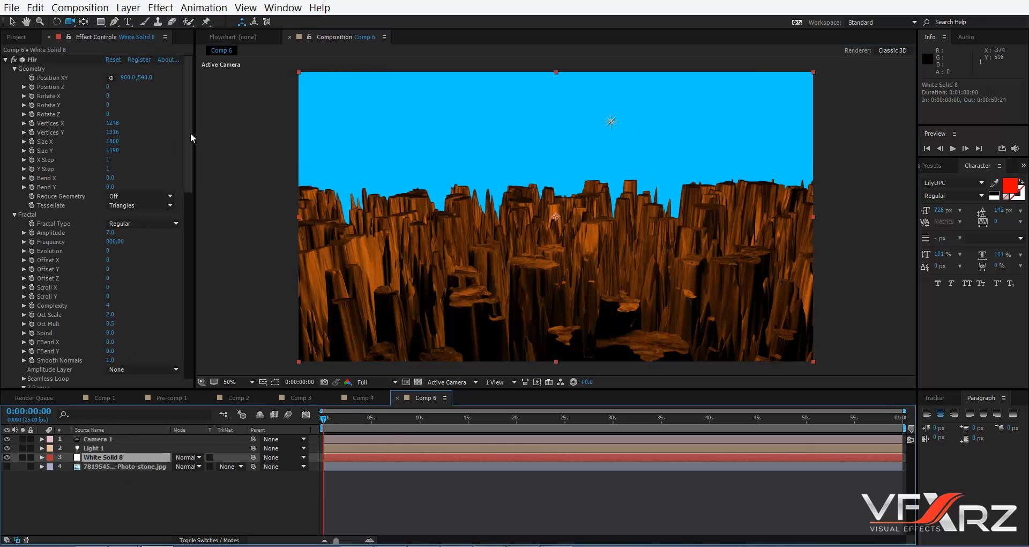
# Step: Orbit Camera 1 around the Mir terrain and bring it back level, facing the rock spires
pyautogui.scroll(-3)
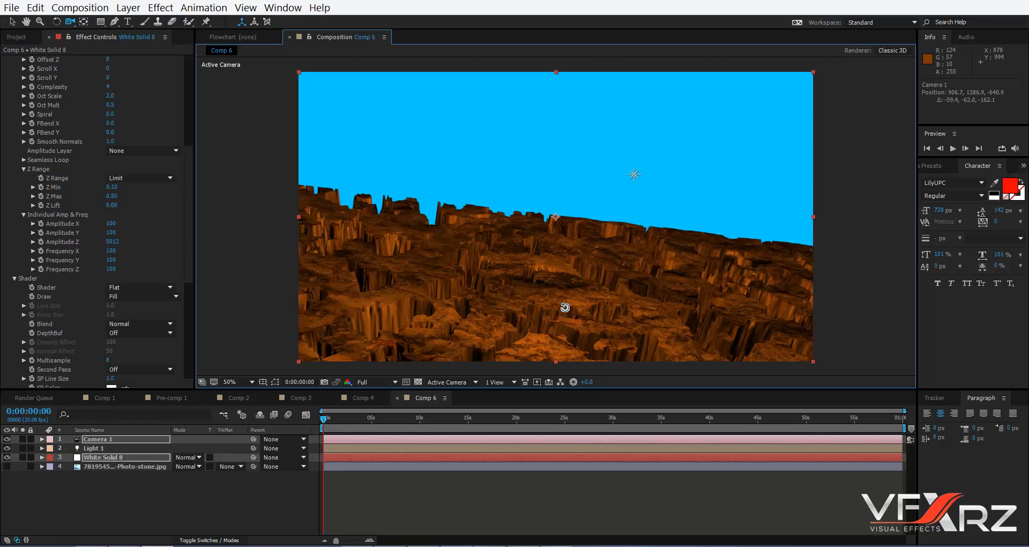
pyautogui.moveTo(565, 307); pyautogui.dragTo(549, 326)
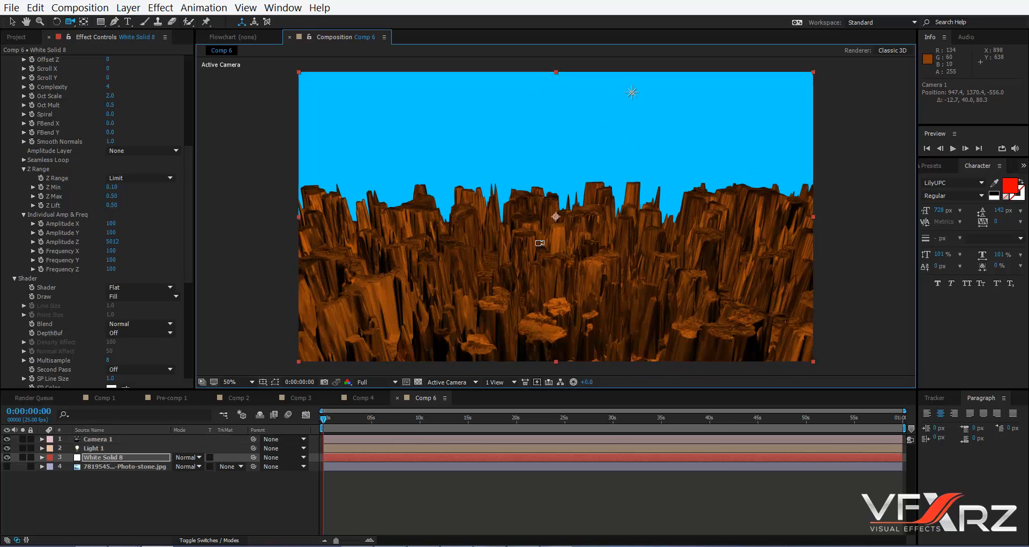
pyautogui.moveTo(539, 241); pyautogui.dragTo(539, 232)
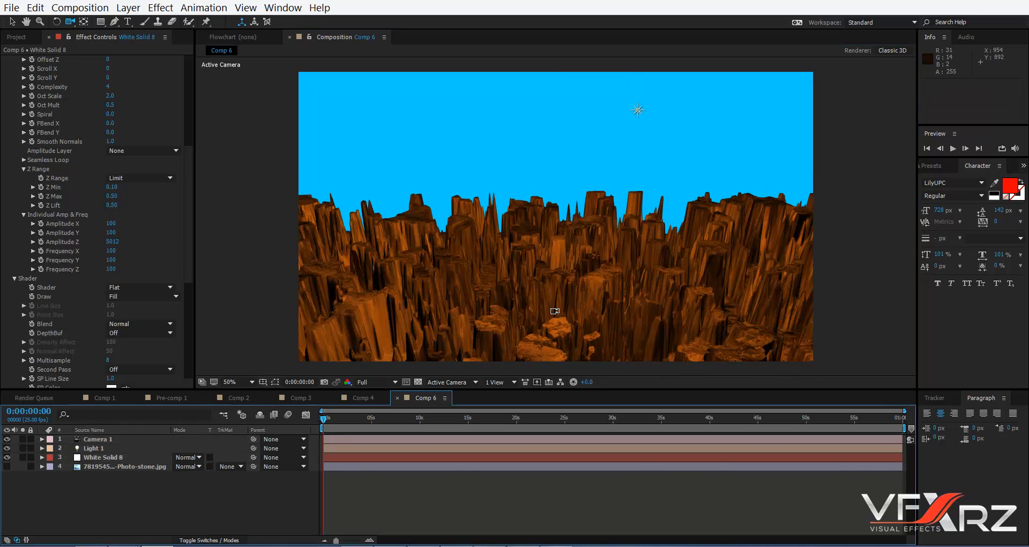
pyautogui.moveTo(649, 286)
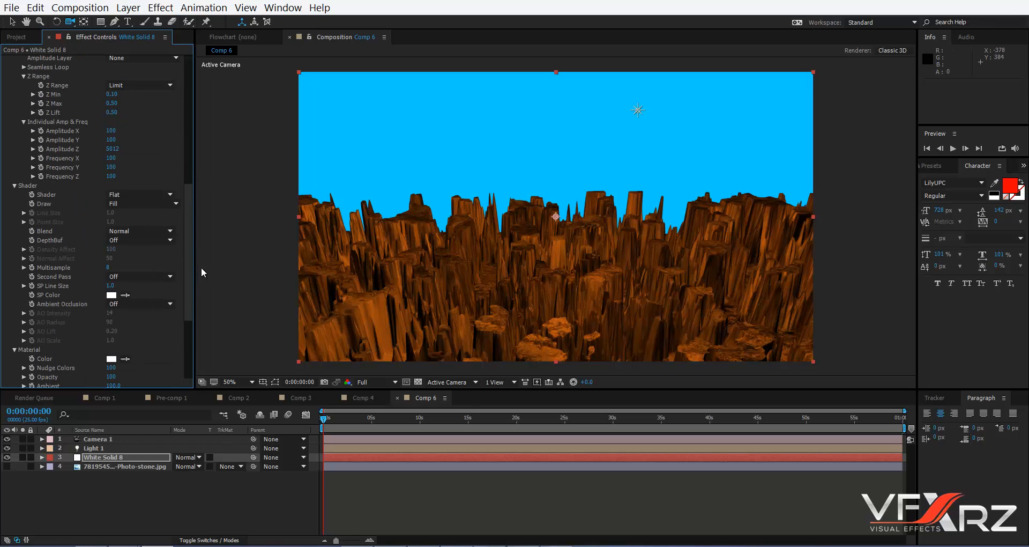
# Step: Switch Ambient Occlusion to On in Mir's Shader group
pyautogui.click(140, 303)
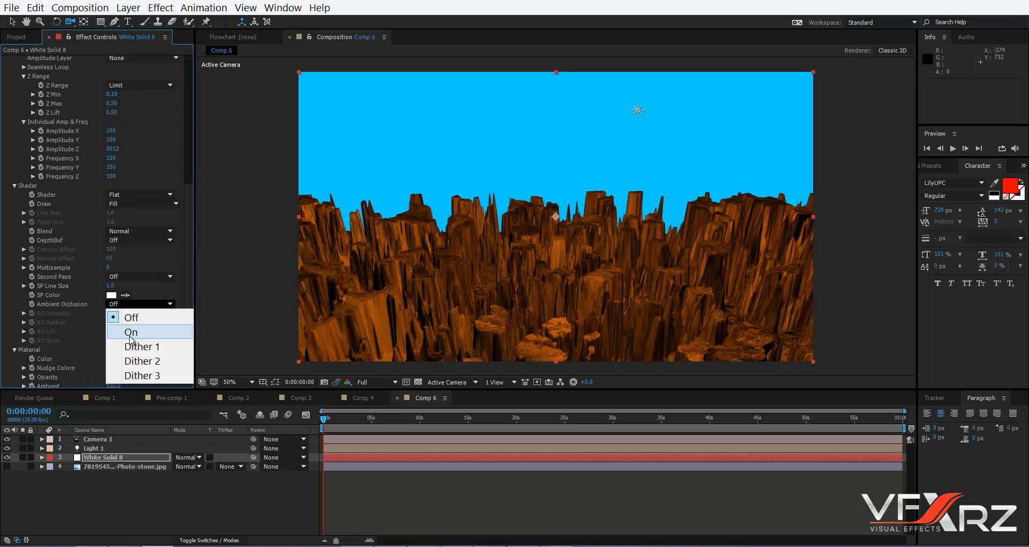
pyautogui.click(131, 331)
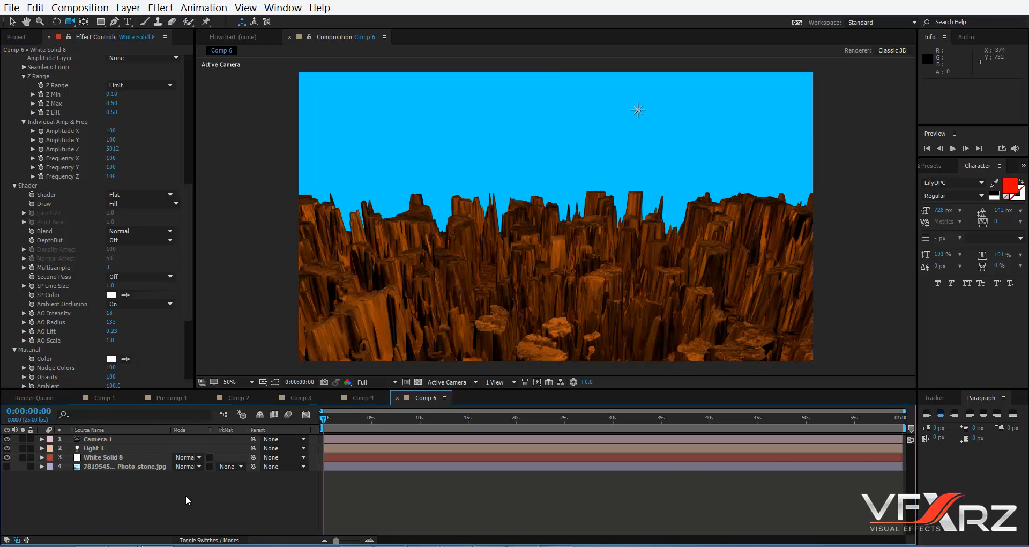
pyautogui.moveTo(605, 287)
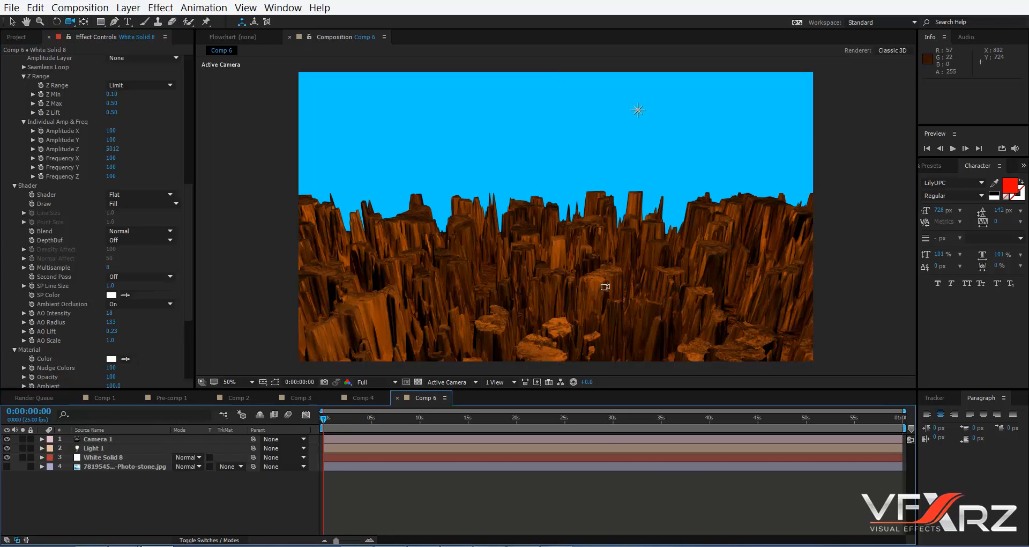
pyautogui.moveTo(658, 283)
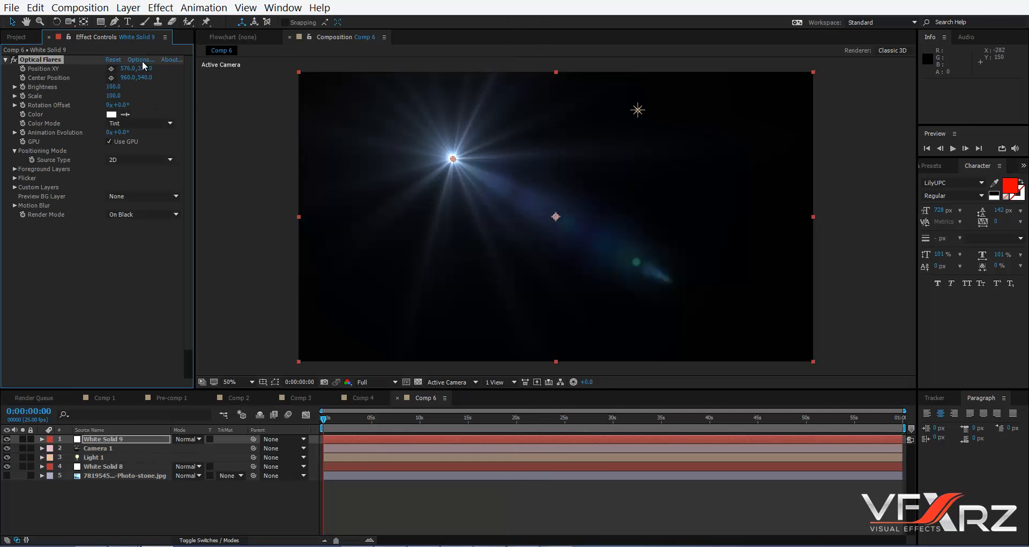
# Step: Pick an Optical Flares preset and set its Render Mode to On Transparent
pyautogui.click(139, 60)
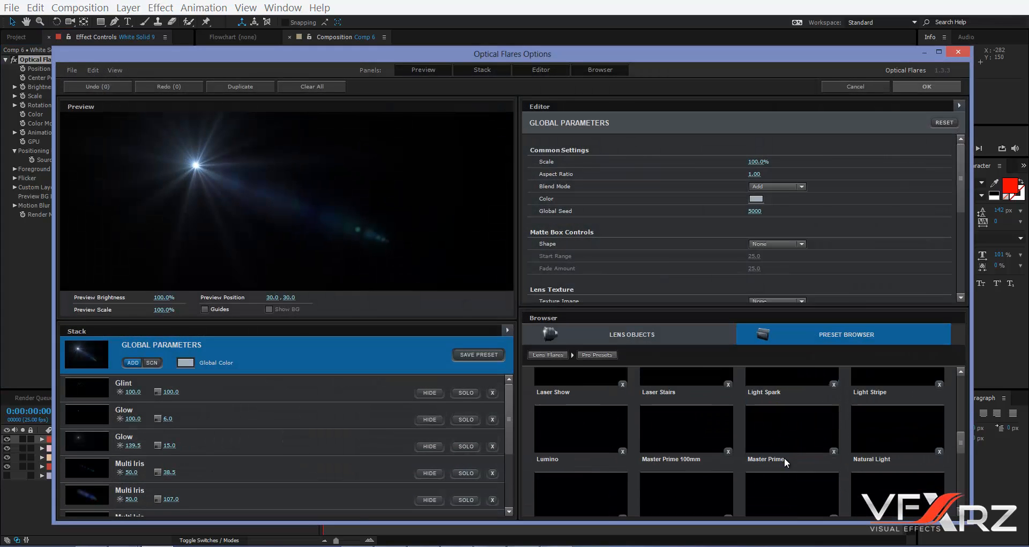
pyautogui.scroll(-3)
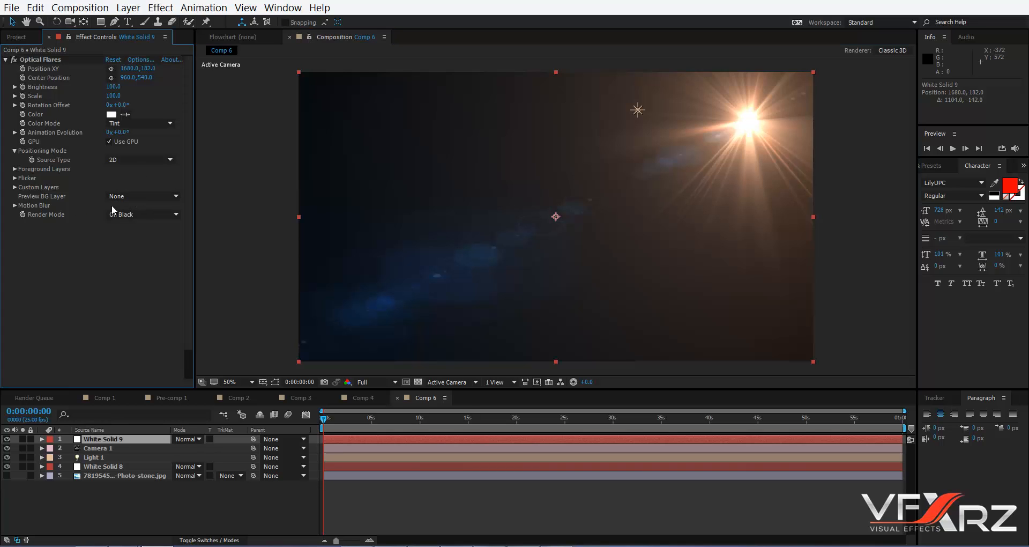
pyautogui.click(142, 195)
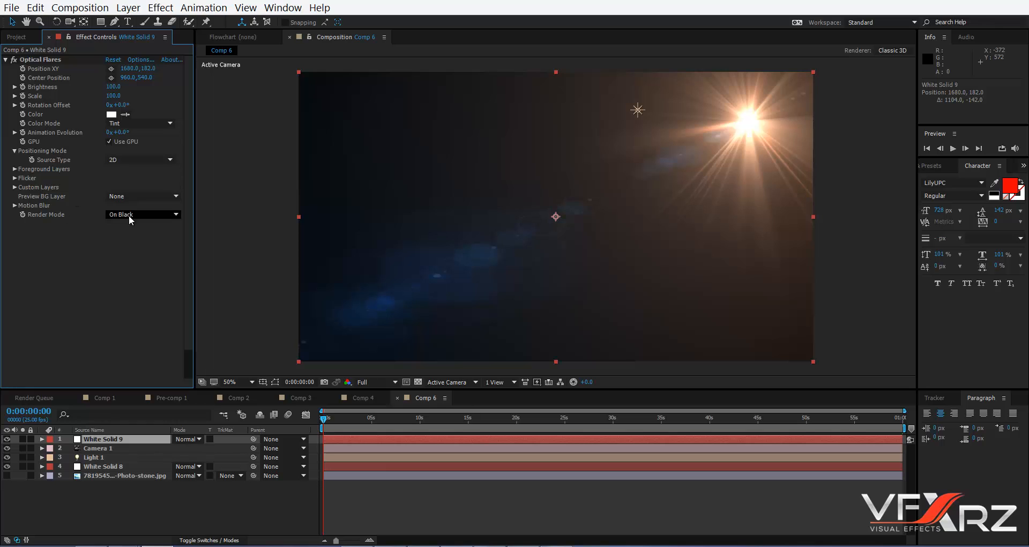
pyautogui.click(142, 214)
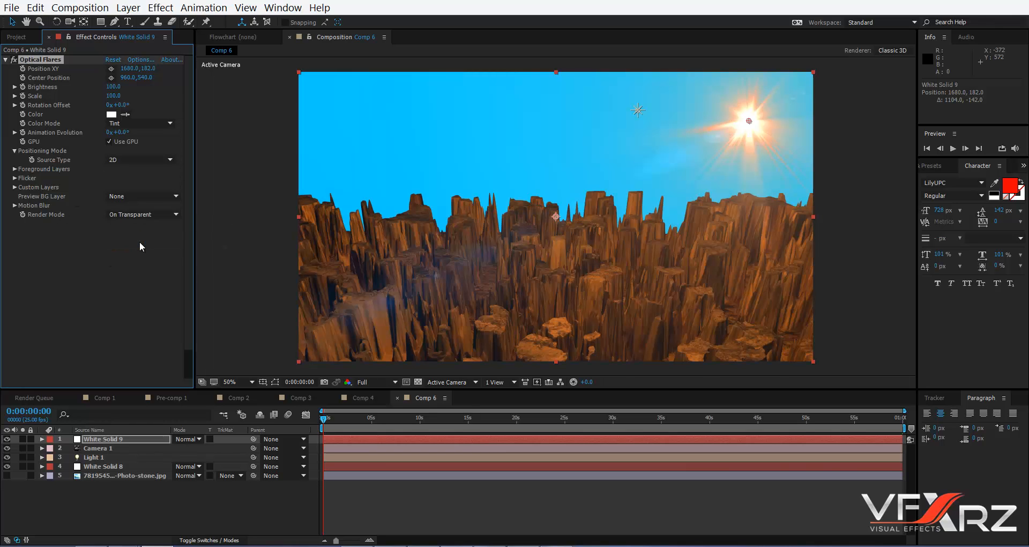
# Step: Set the flare layer's blending mode to Add and move the sun into the top-right sky
pyautogui.click(195, 438)
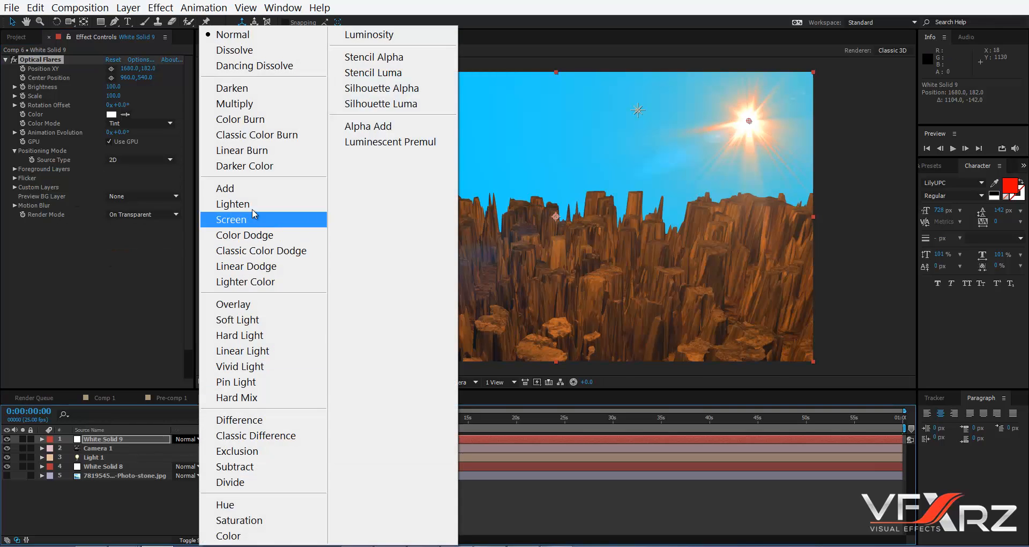
pyautogui.click(225, 187)
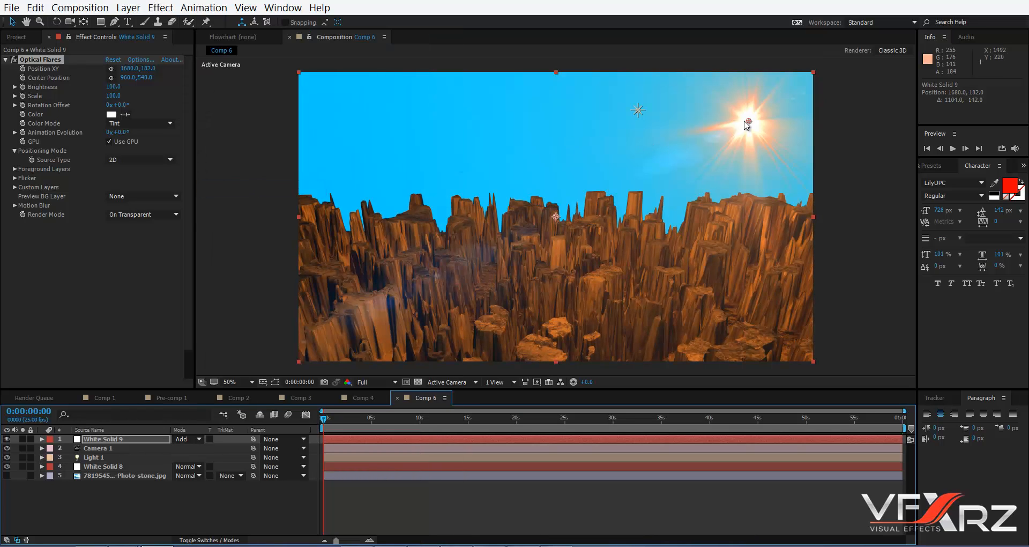
pyautogui.moveTo(747, 124); pyautogui.dragTo(767, 100)
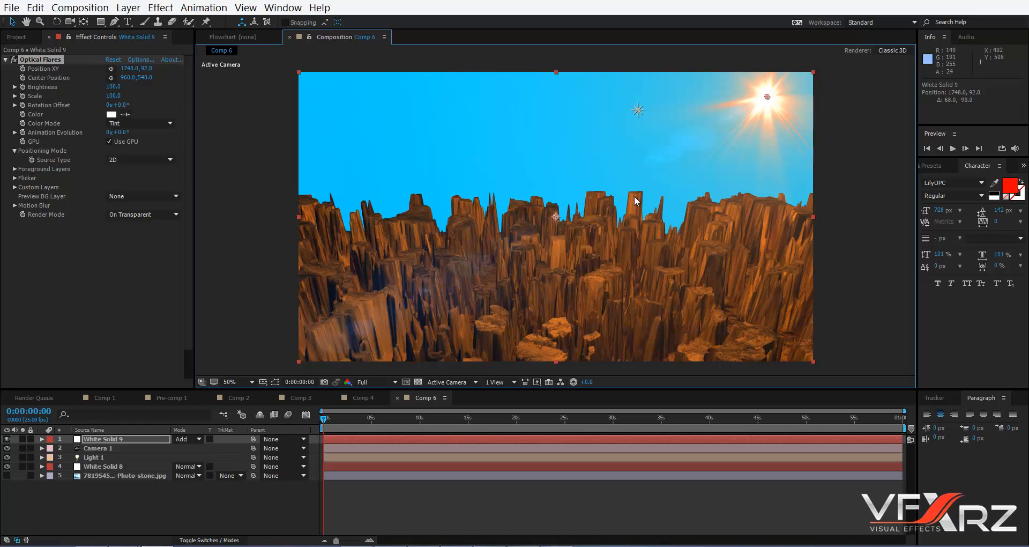
pyautogui.moveTo(871, 203)
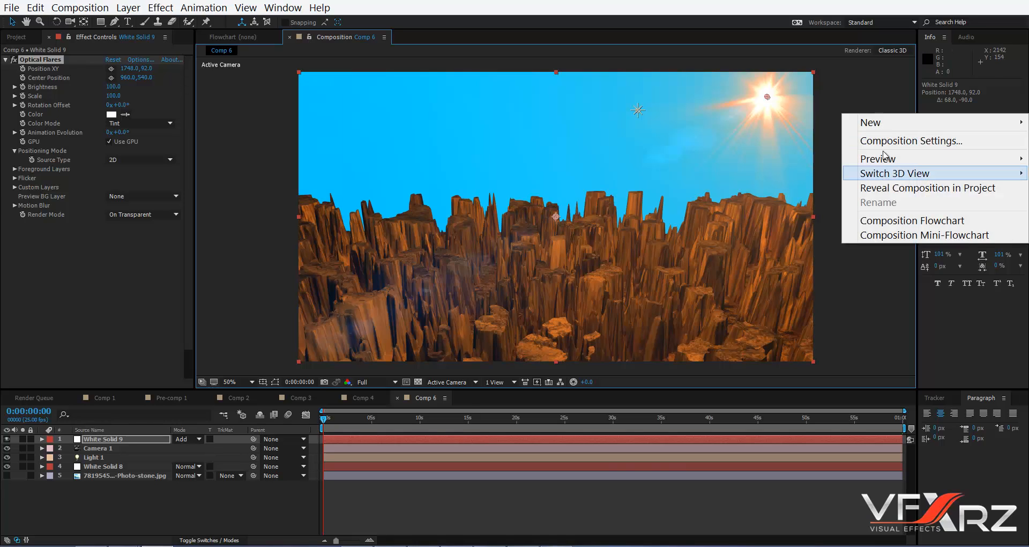
# Step: Set Comp 6's background colour to black in Composition Settings
pyautogui.click(909, 140)
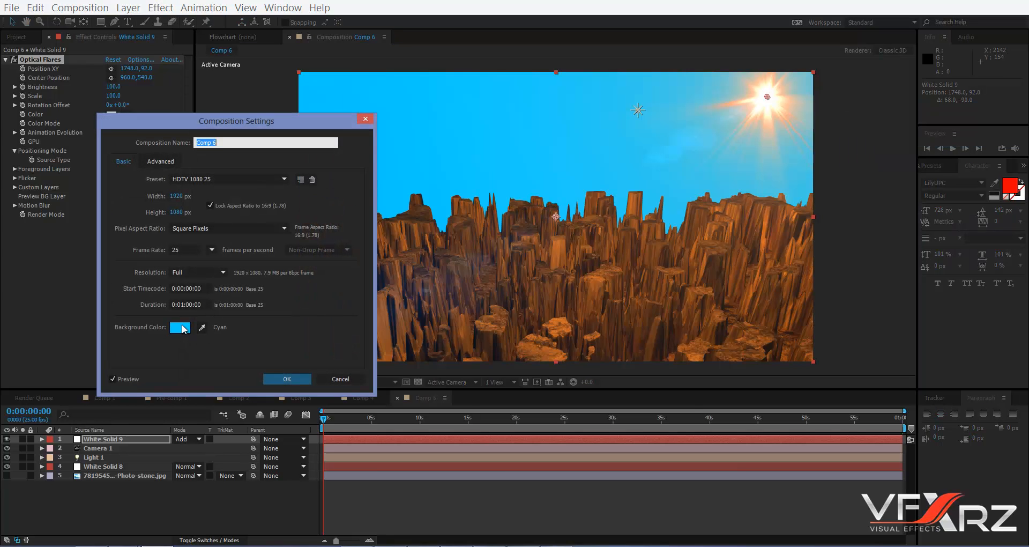
pyautogui.click(179, 327)
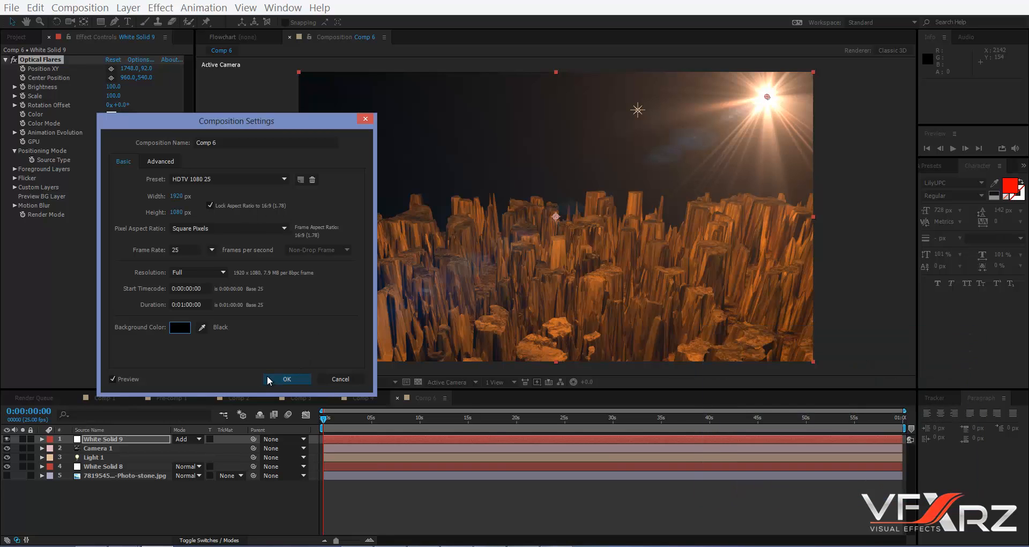
pyautogui.click(285, 378)
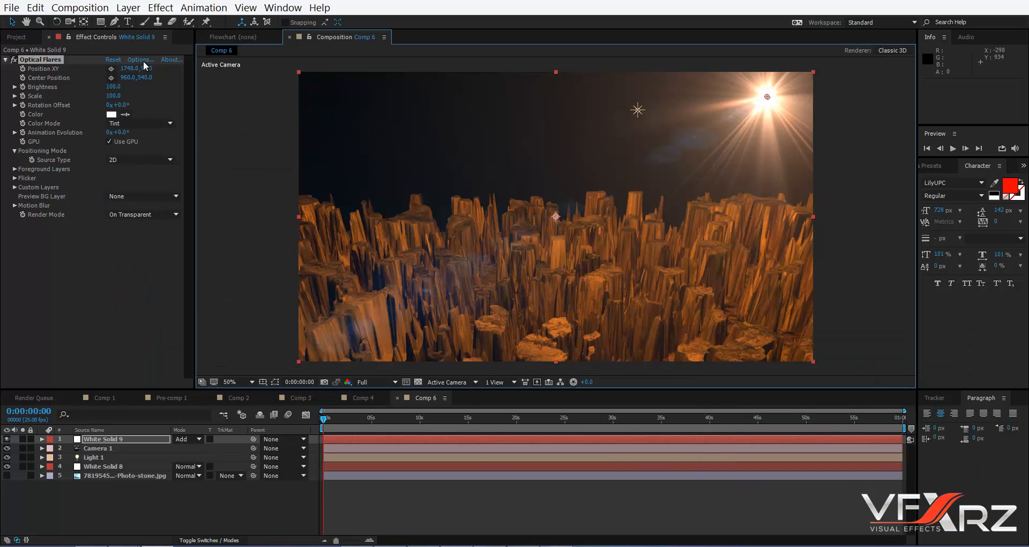
# Step: Reopen Optical Flares options and edit the Global Color swatch (light orange D19D7F)
pyautogui.click(139, 59)
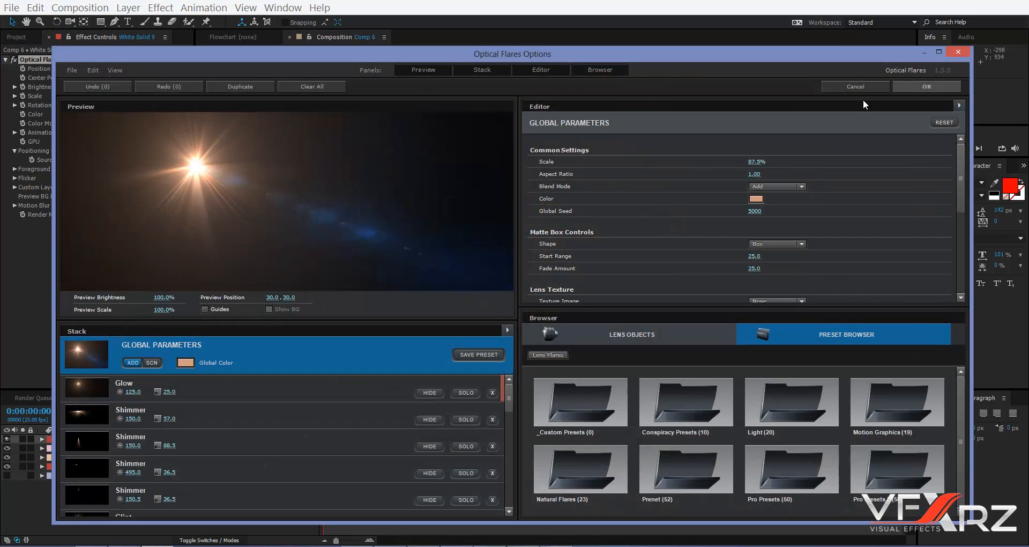
pyautogui.click(776, 198)
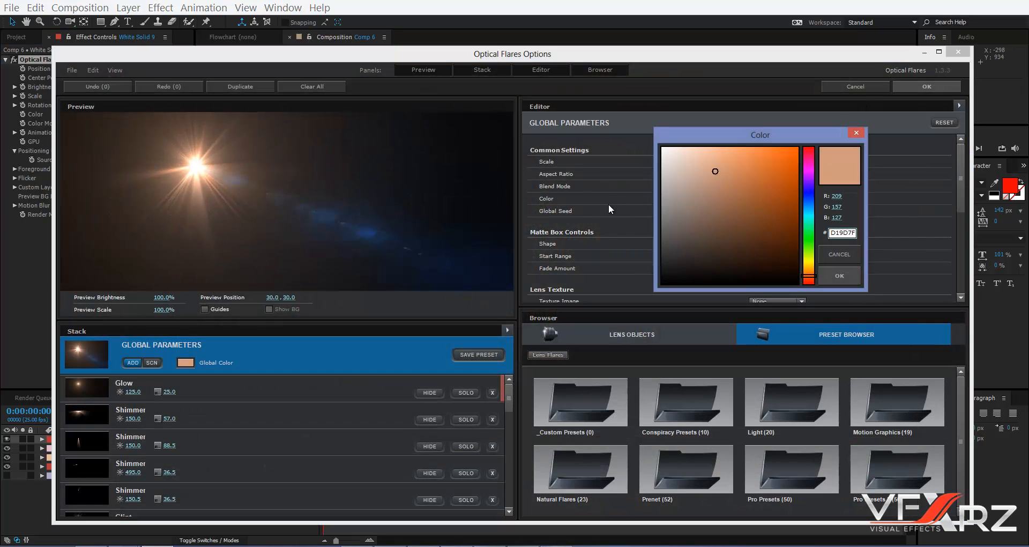